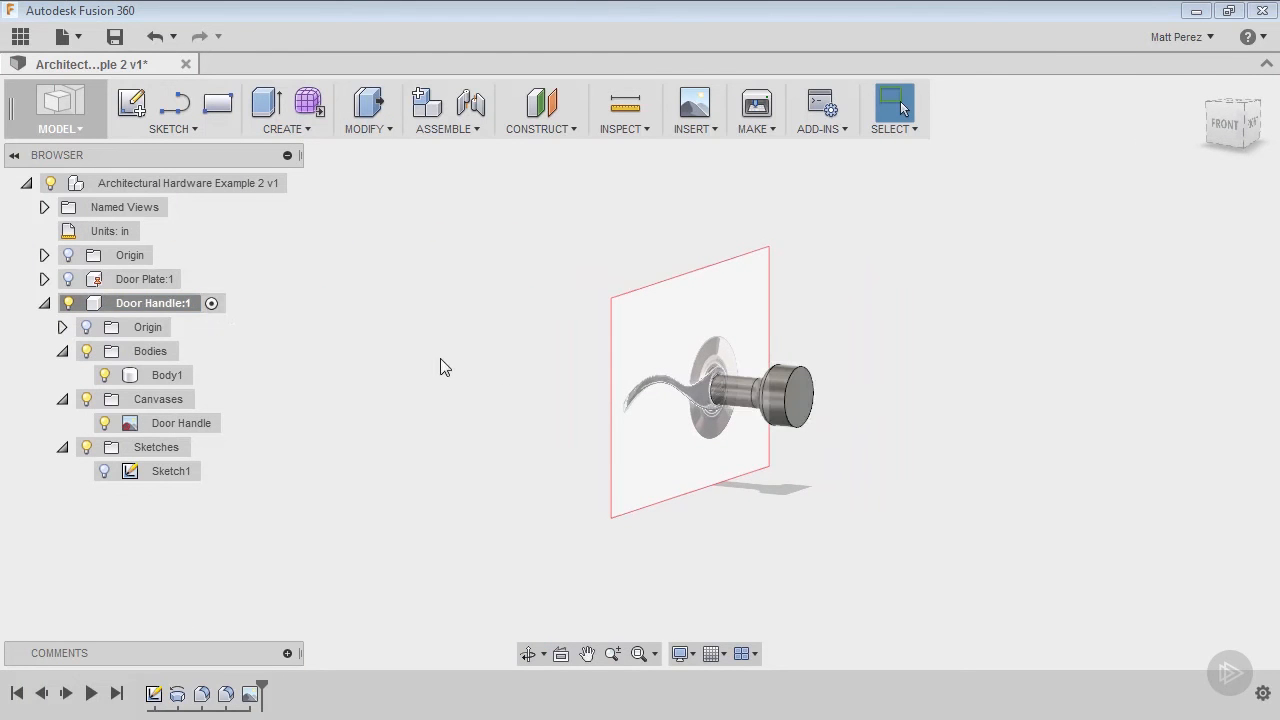
mouse_move(309, 103)
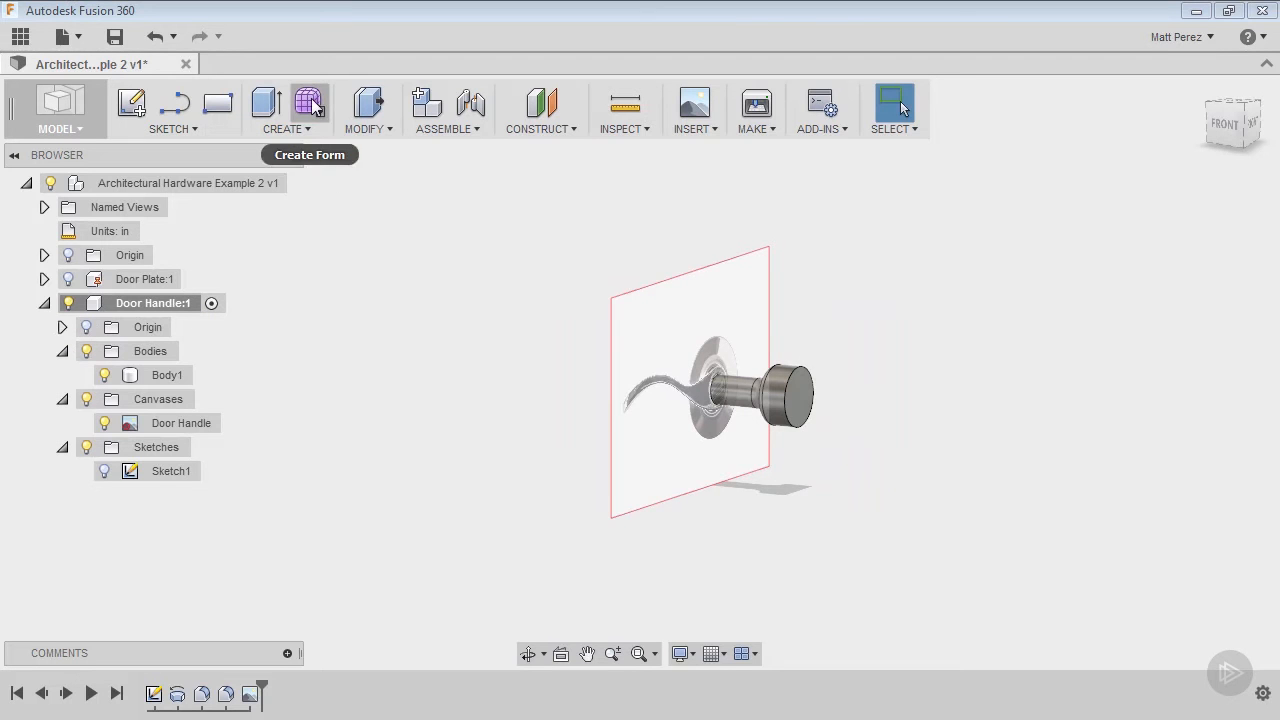
mouse_move(309, 105)
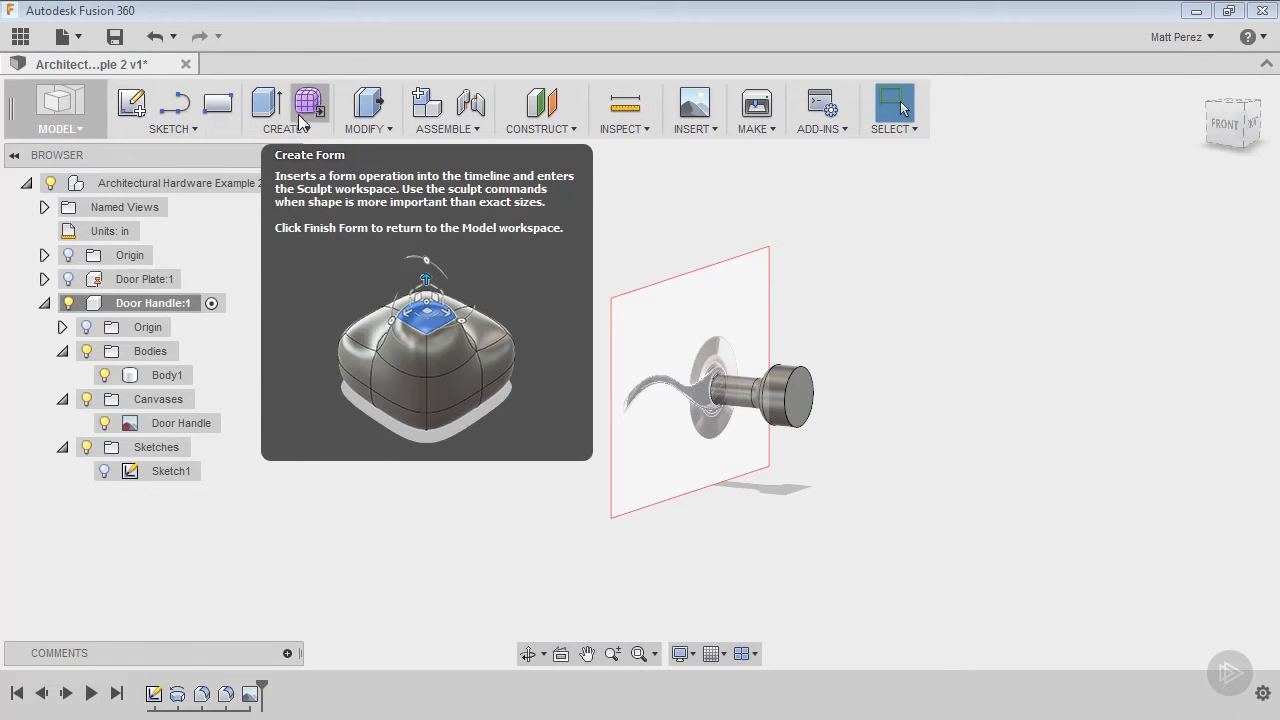
Open the CREATE menu for the Door Handle component in the Model workspace.
click(287, 110)
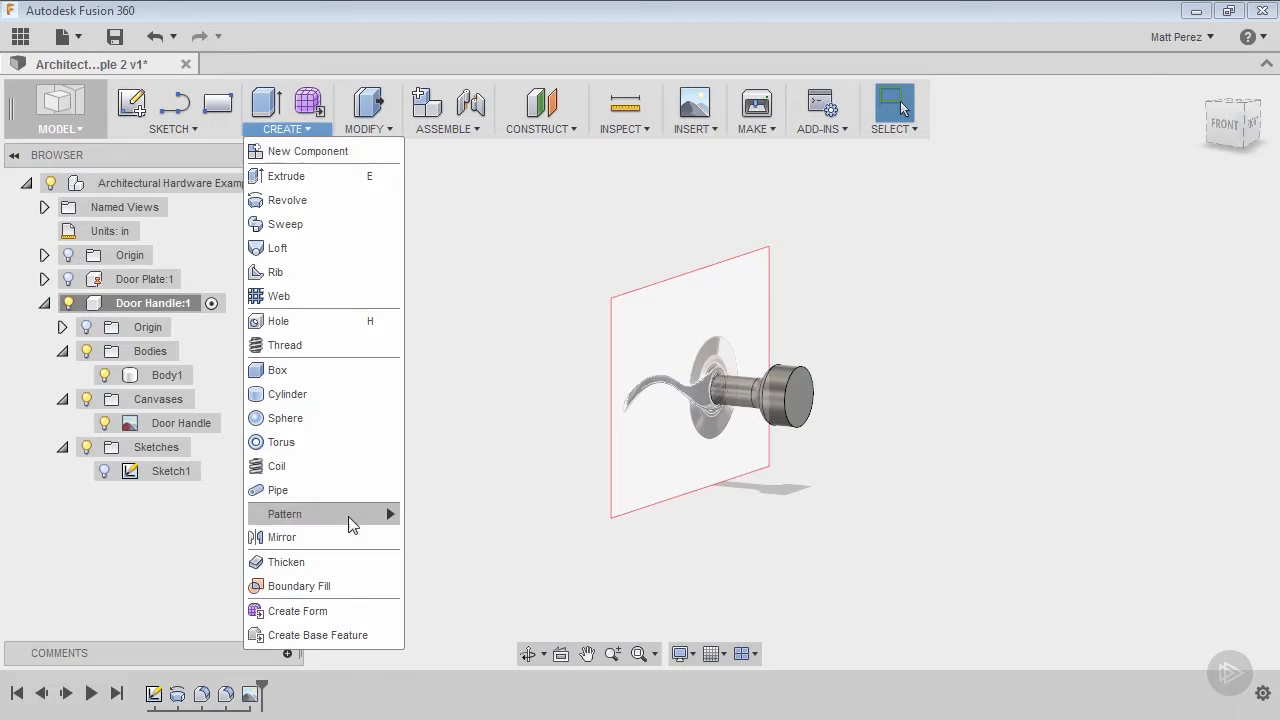
Choose Create Form to enter the Sculpt environment.
click(297, 611)
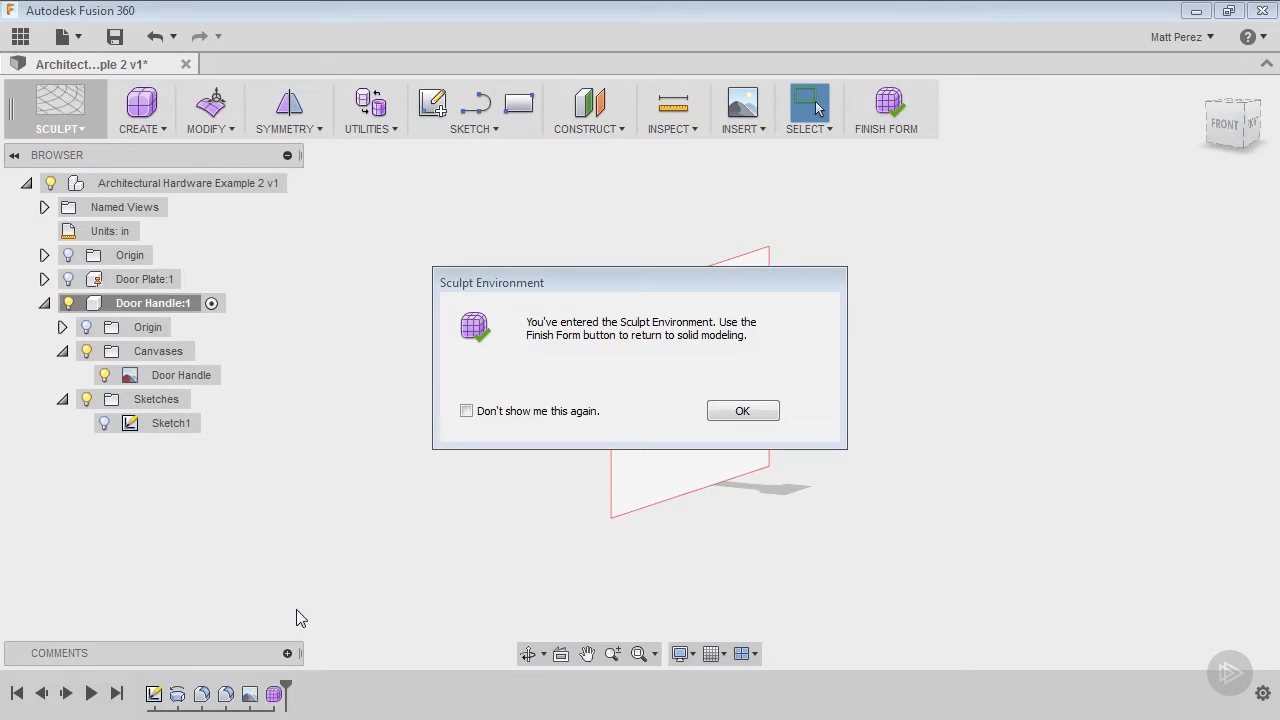
mouse_move(608, 335)
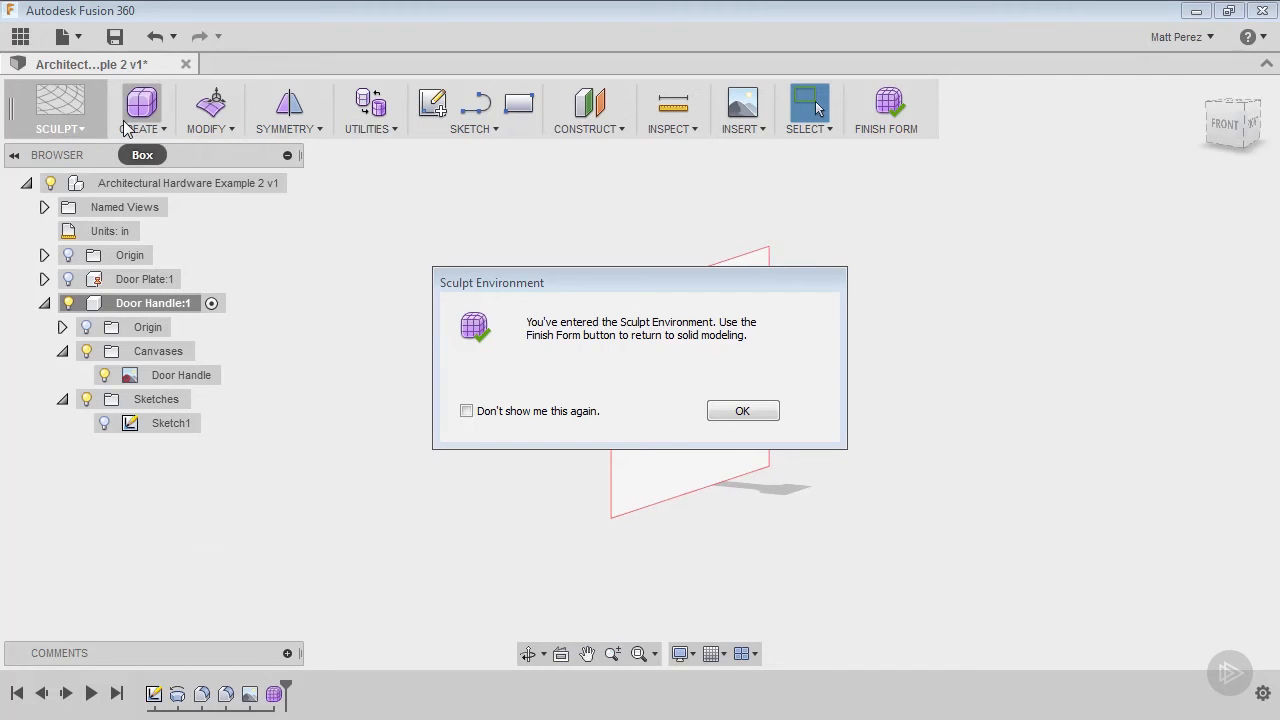
mouse_move(478, 335)
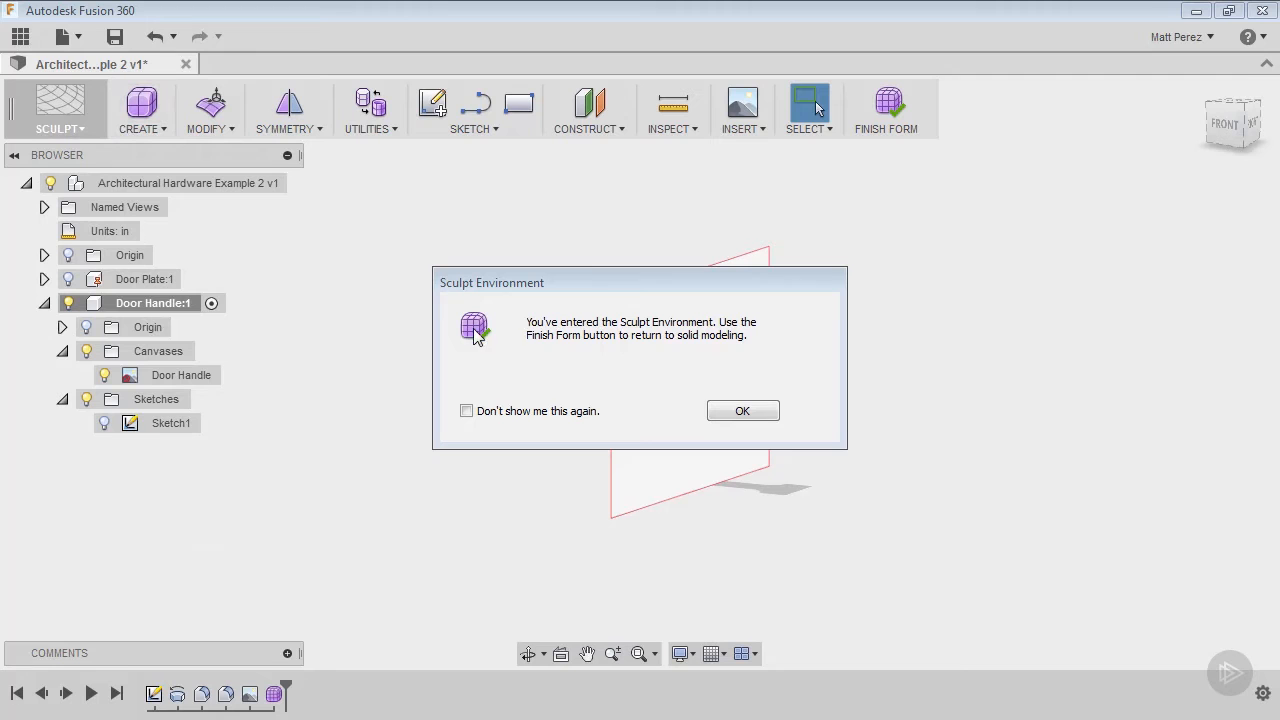
mouse_move(594, 349)
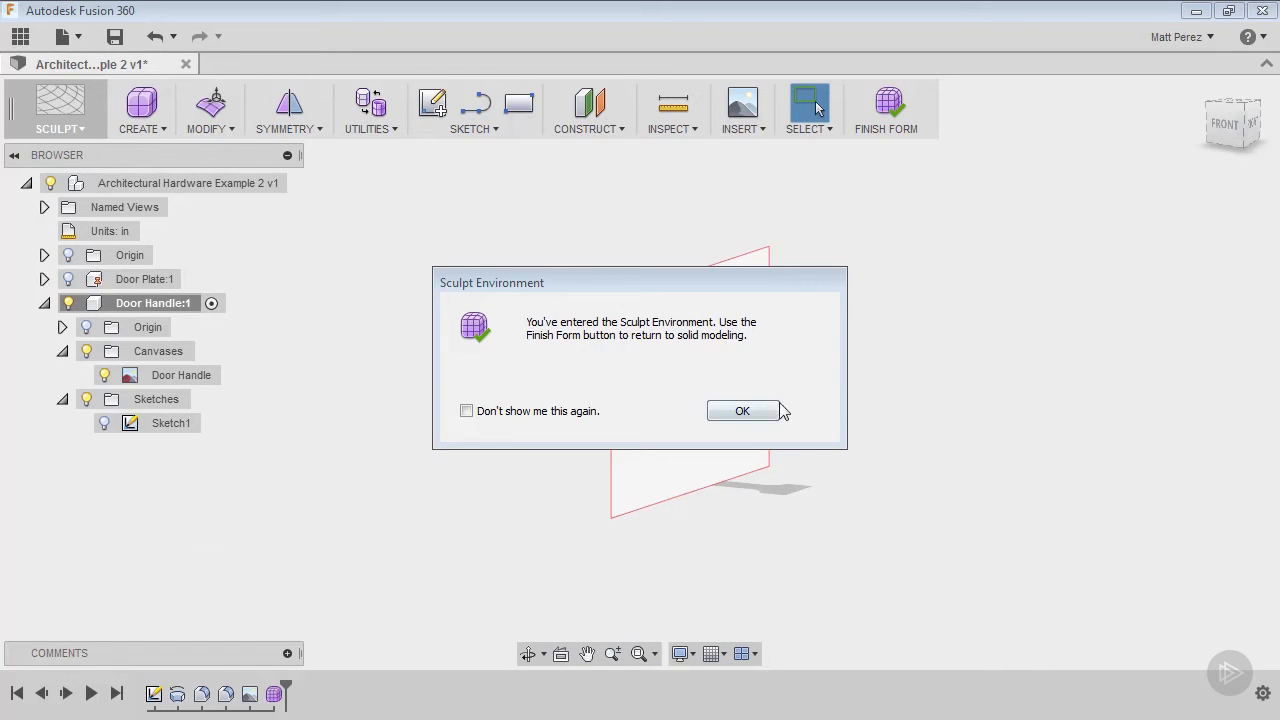
mouse_move(888, 105)
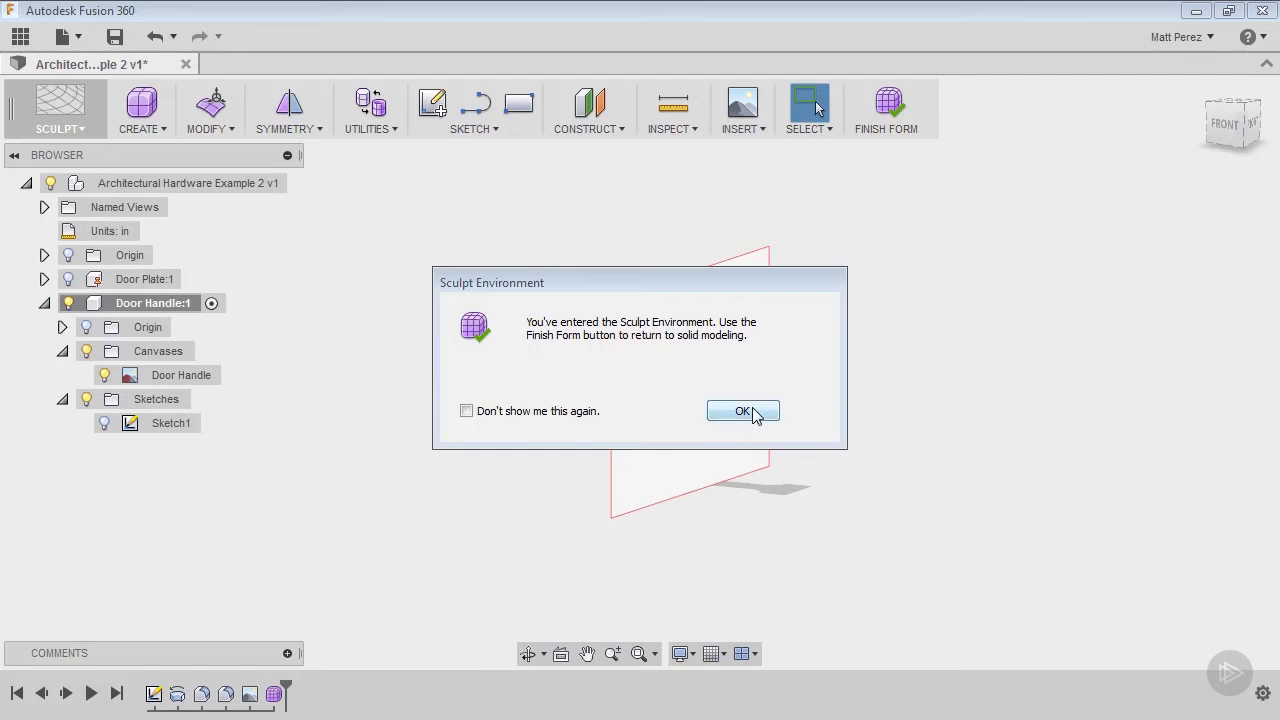
Dismiss the Sculpt Environment welcome notice with OK.
click(743, 411)
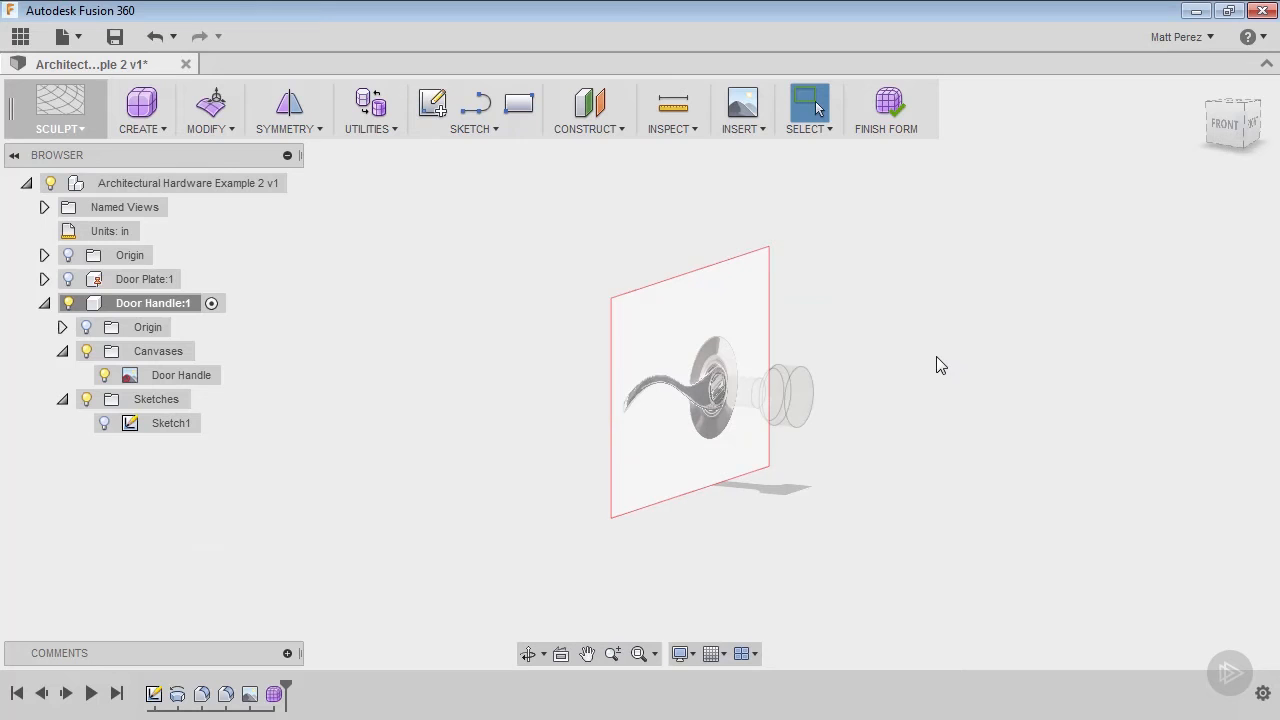
mouse_move(813, 373)
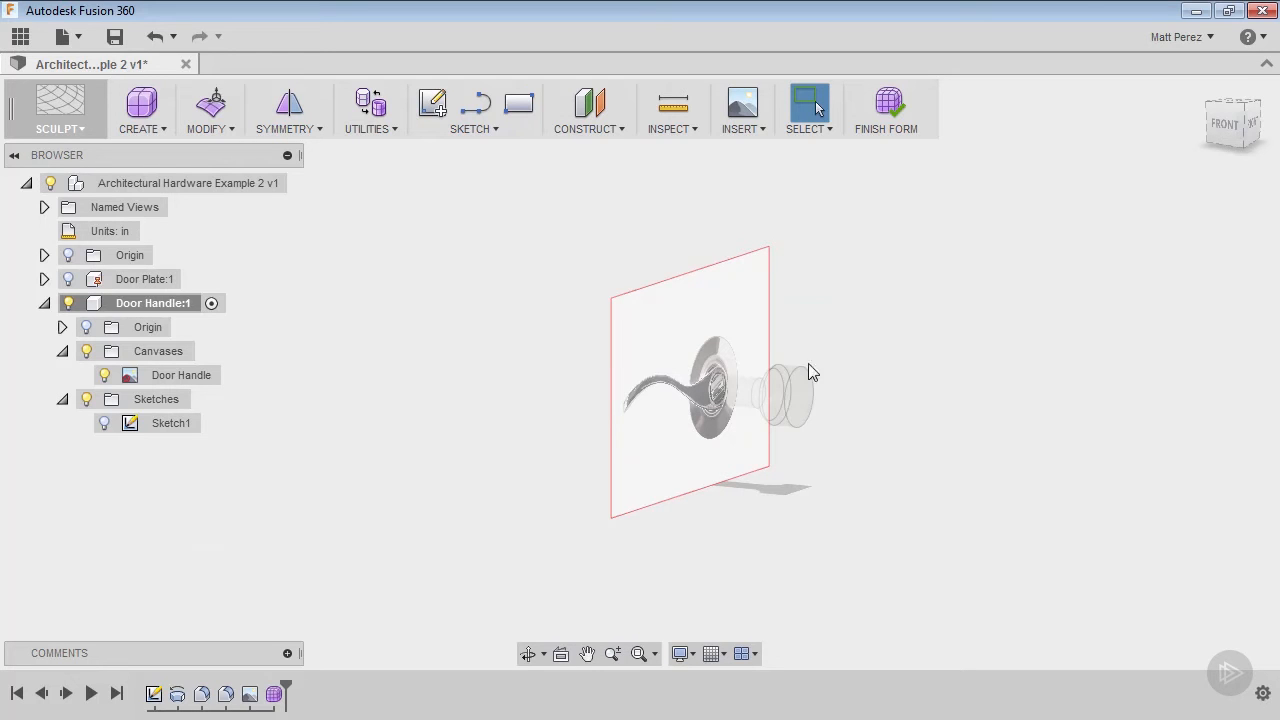
mouse_move(782, 349)
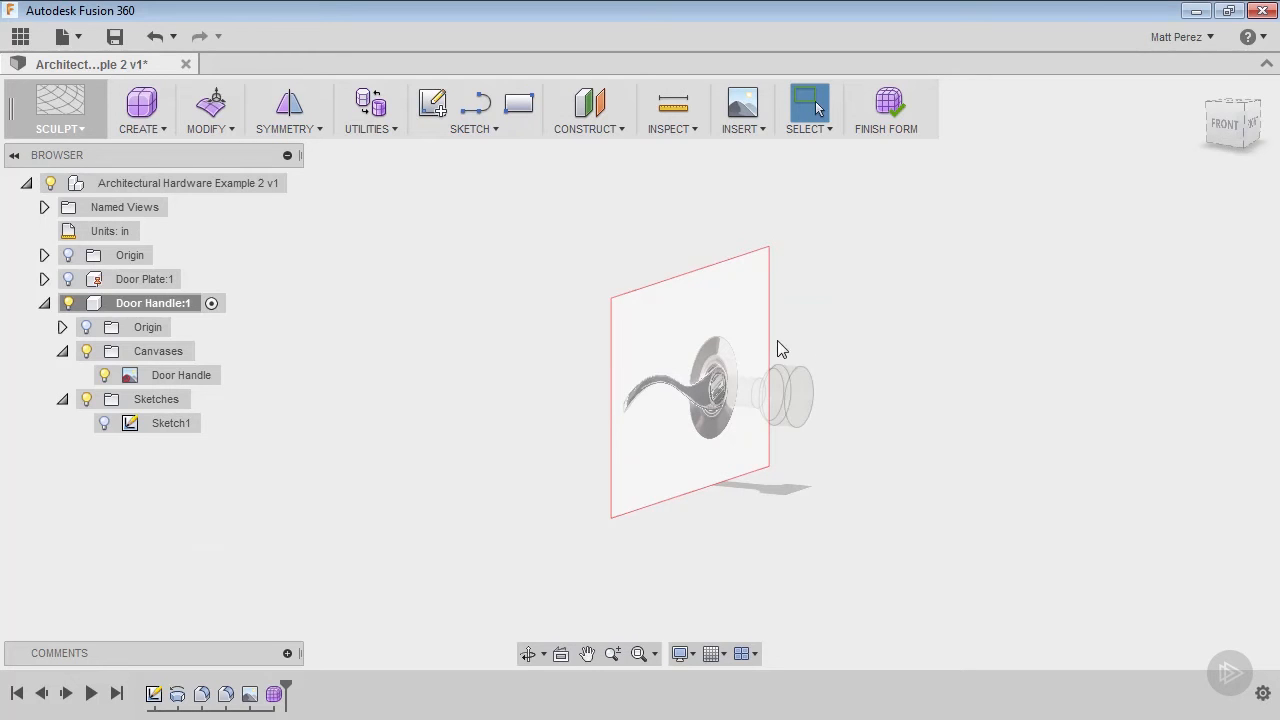
mouse_move(416, 264)
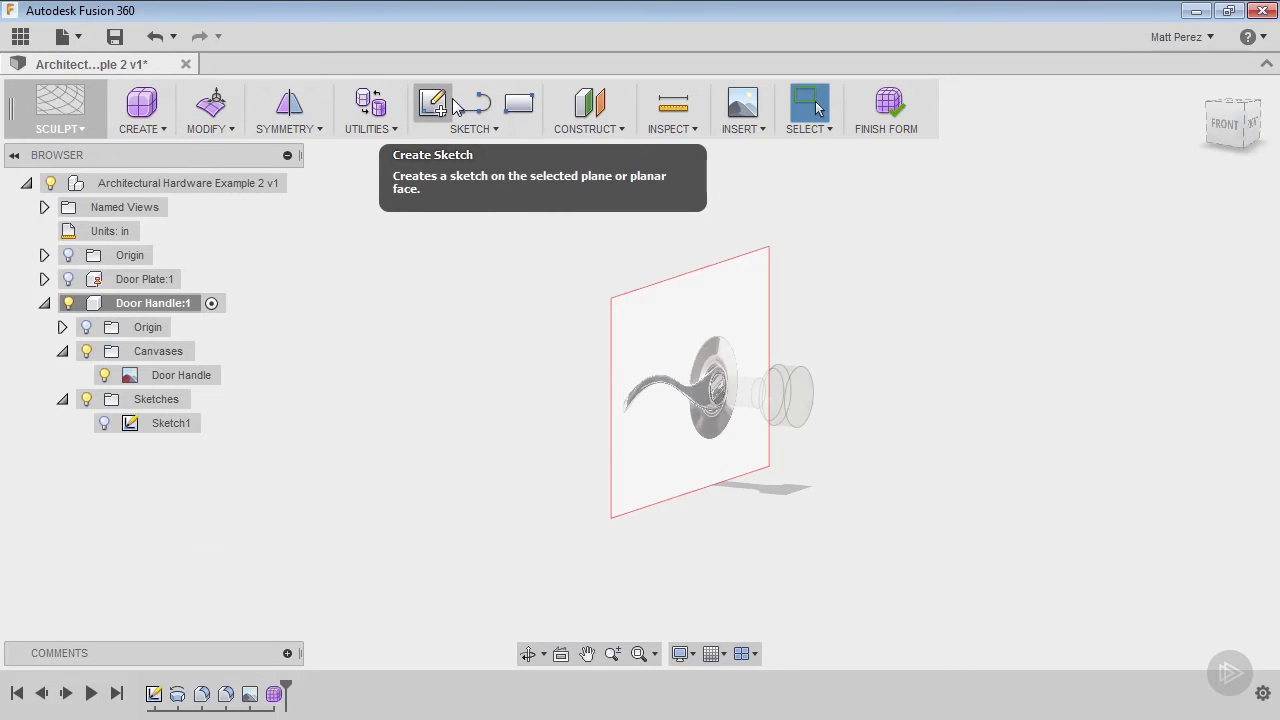
mouse_move(673, 103)
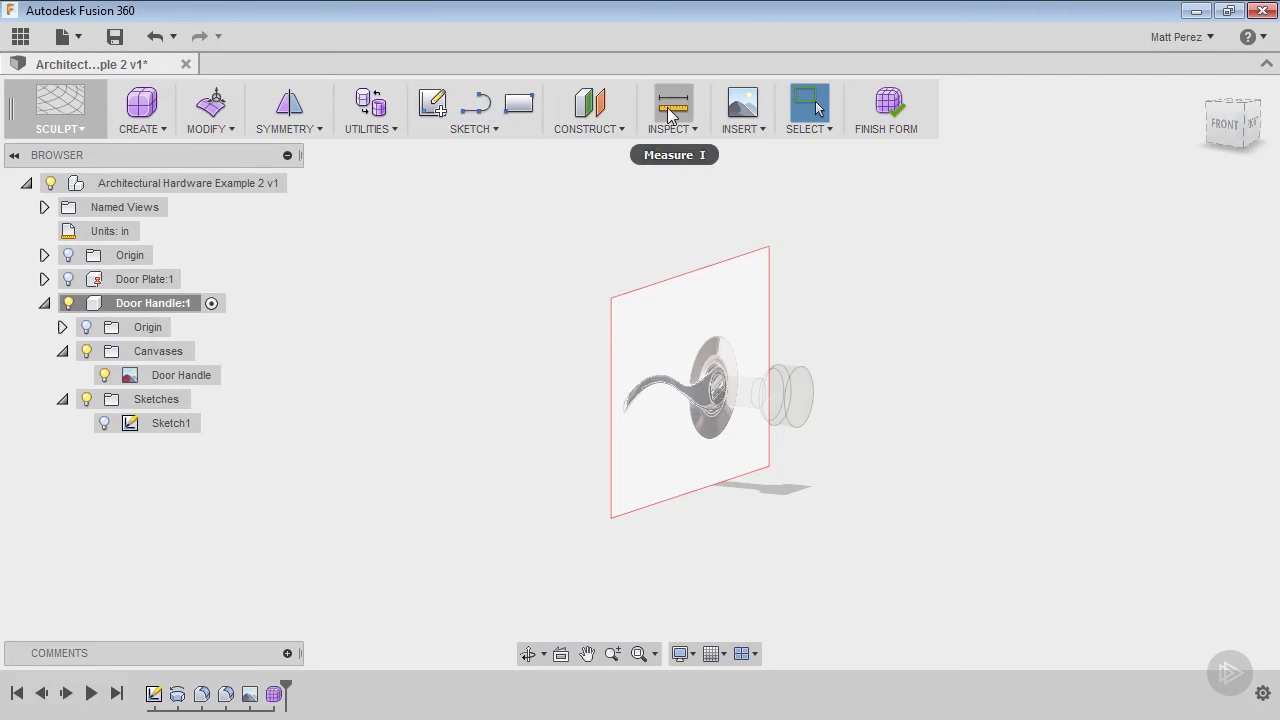
mouse_move(809, 108)
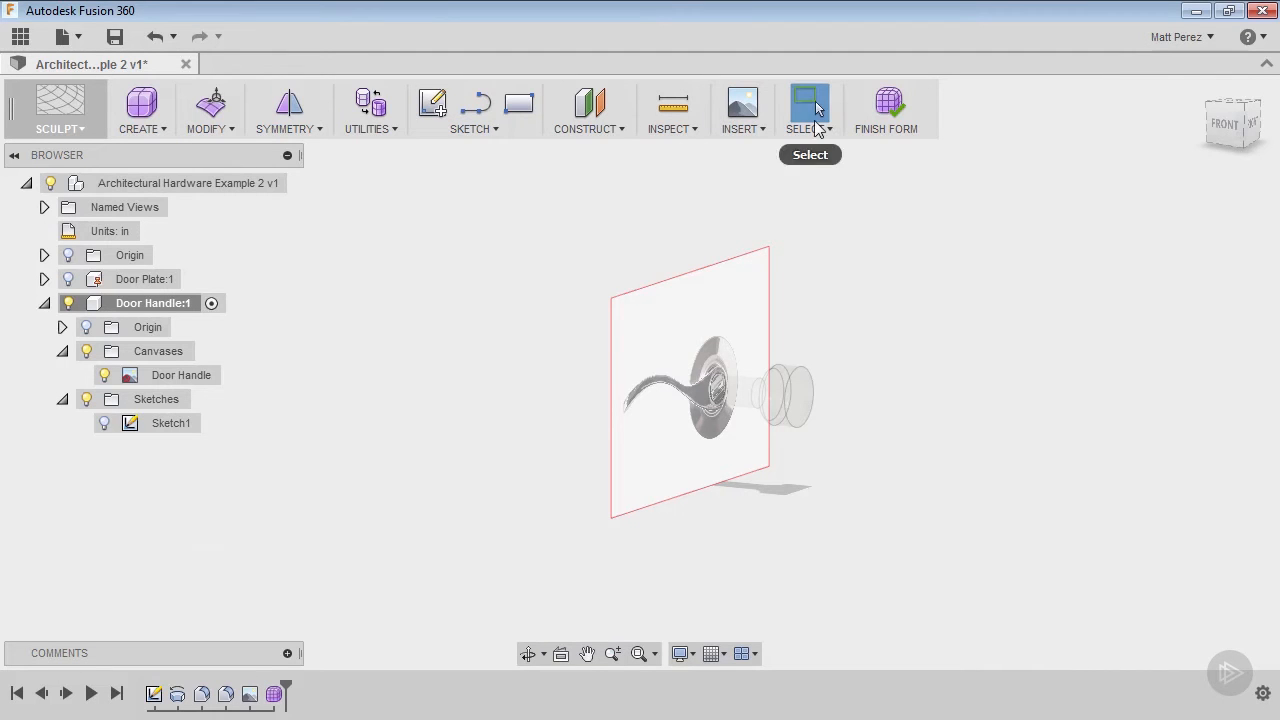
mouse_move(737, 128)
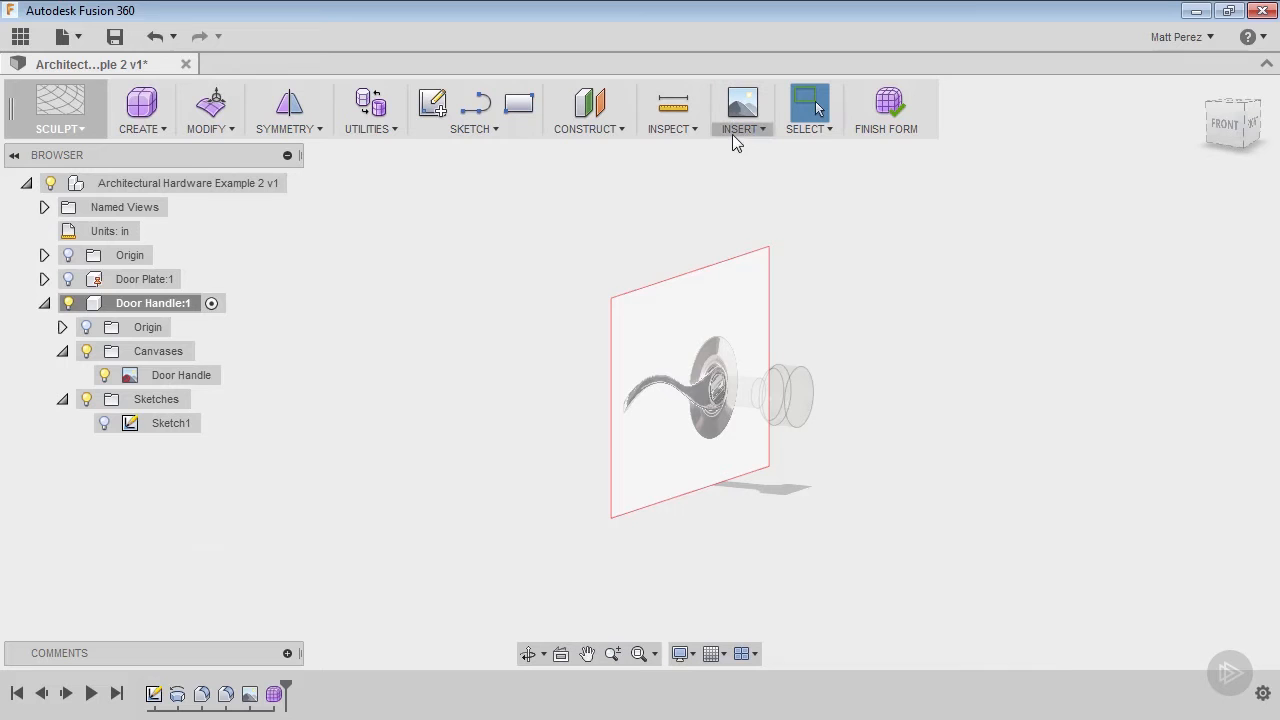
Check the INSERT menu, then show the CONSTRUCT plane, axis and point options.
click(742, 128)
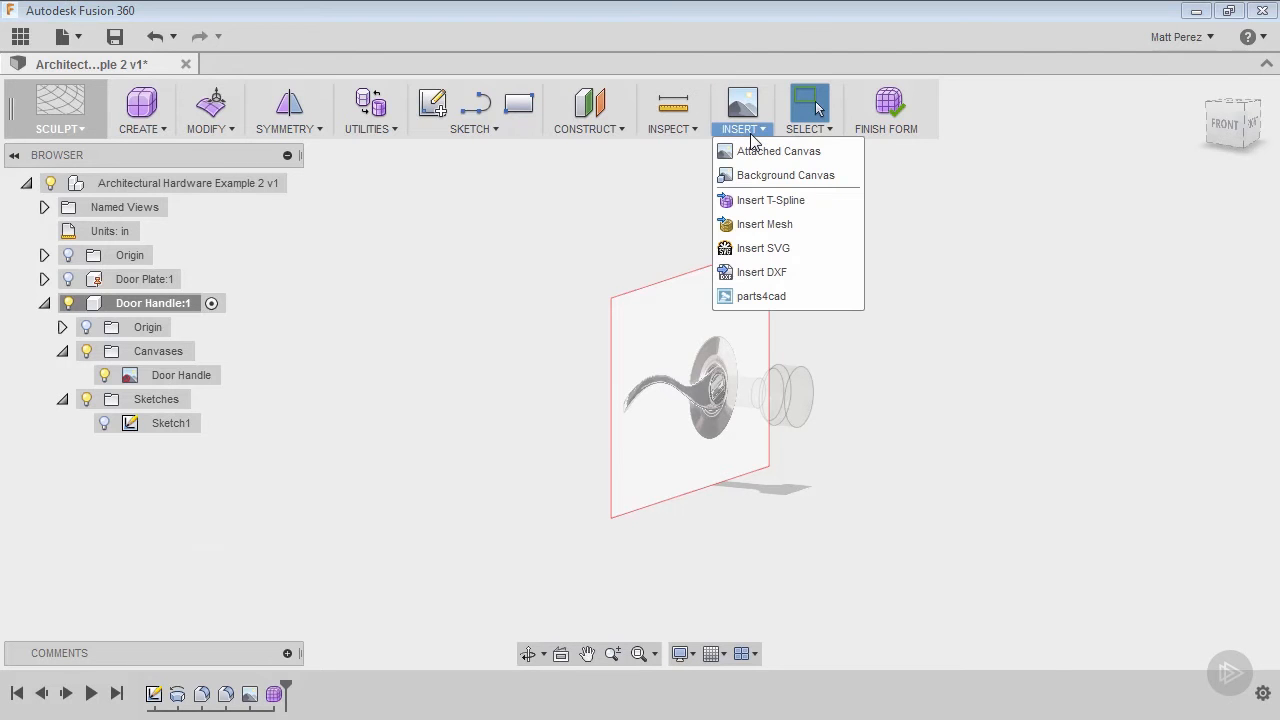
mouse_move(770, 224)
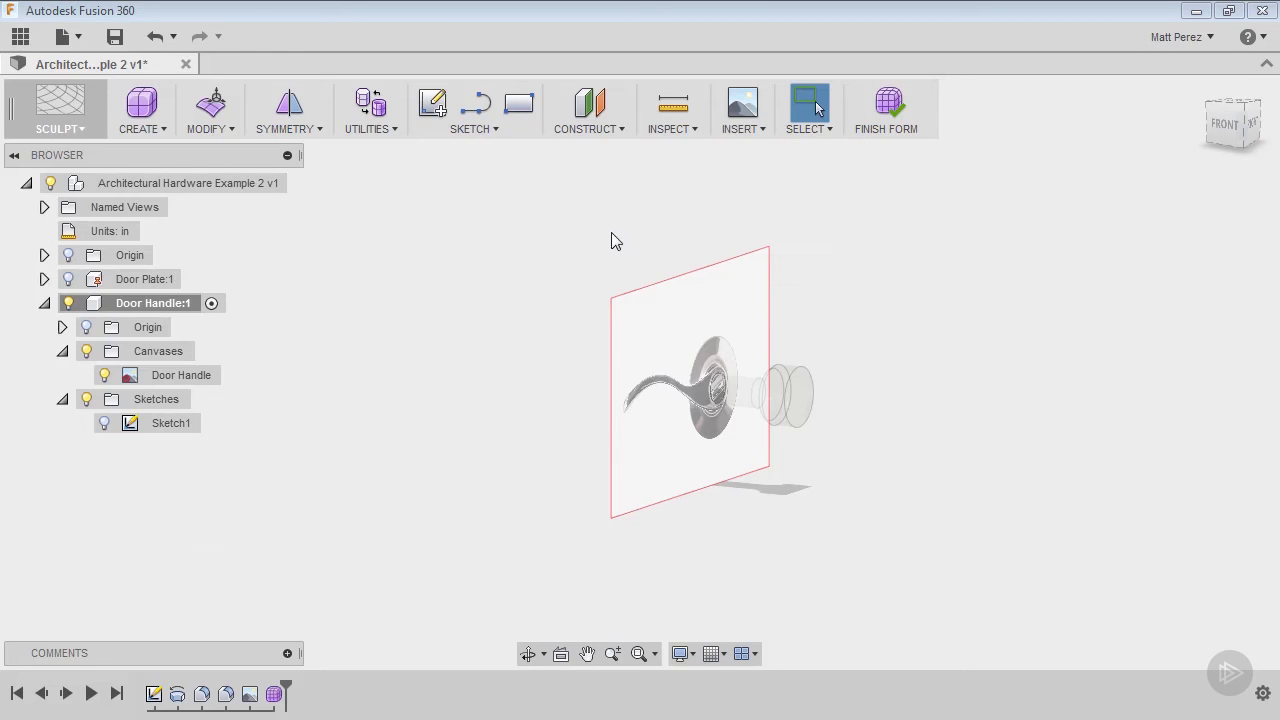
mouse_move(565, 247)
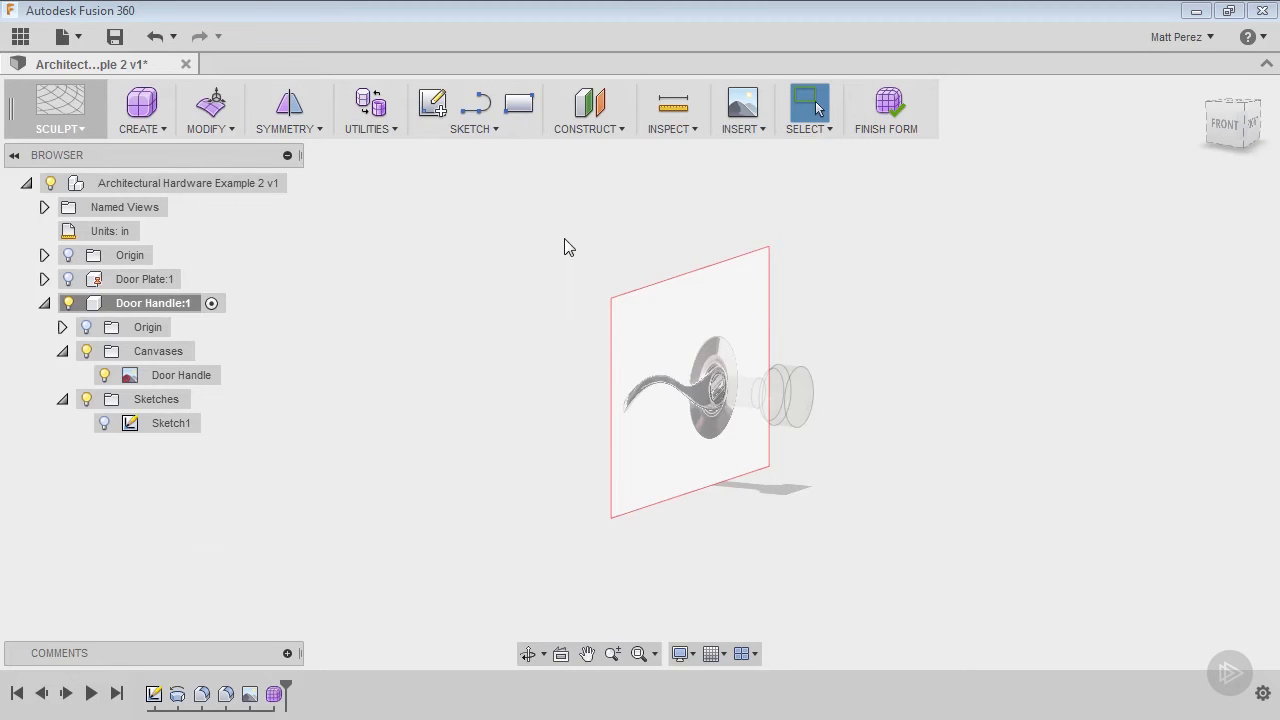
mouse_move(714, 177)
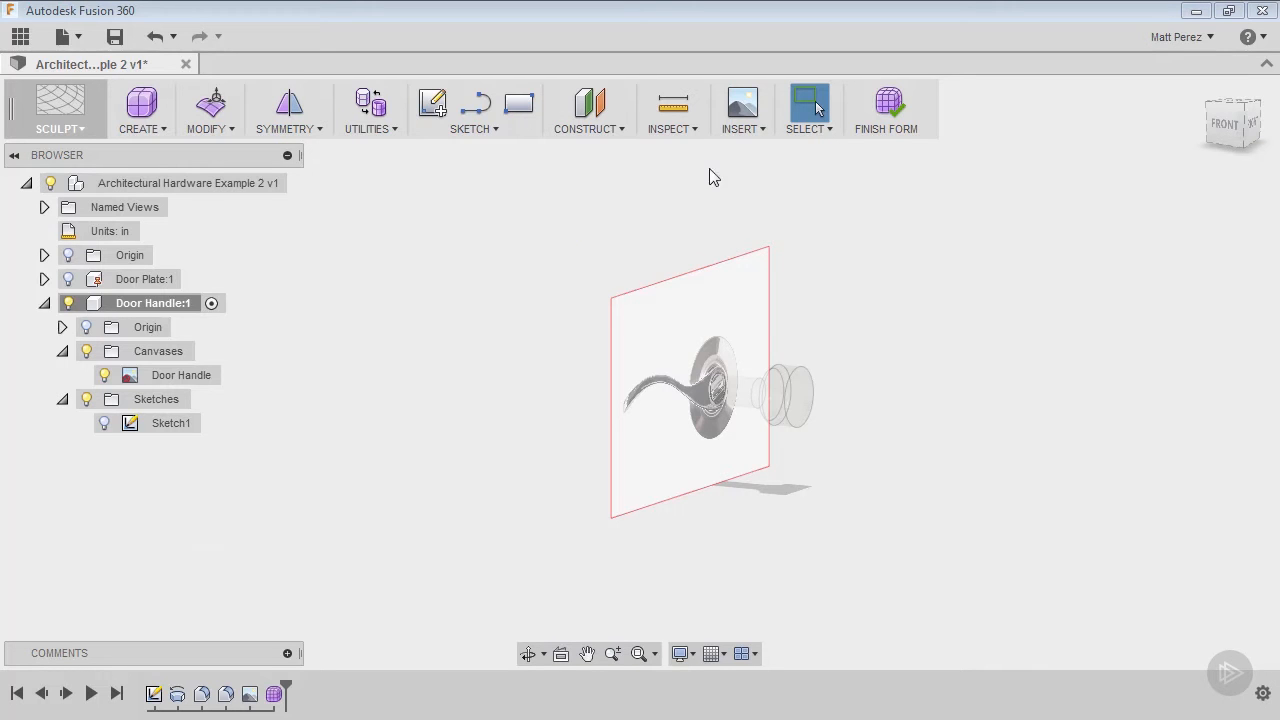
click(589, 110)
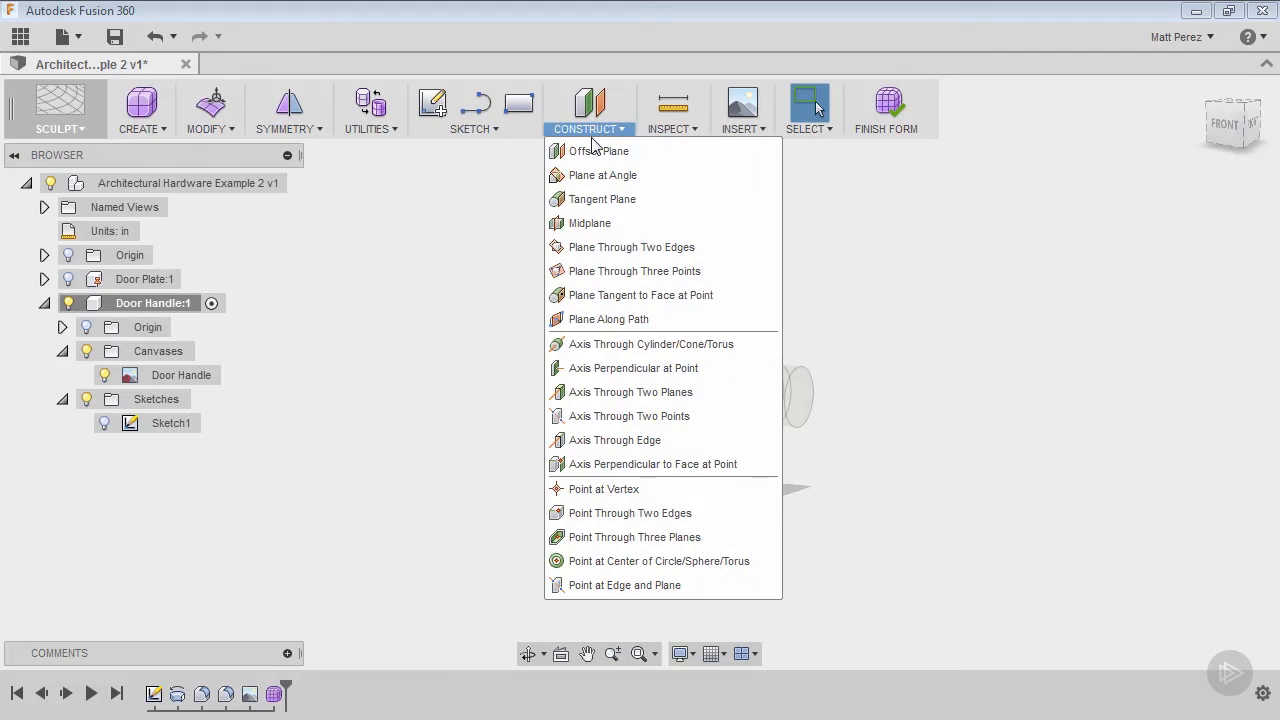
Close the construction list and show the Sculpt list of T-spline primitives.
click(474, 110)
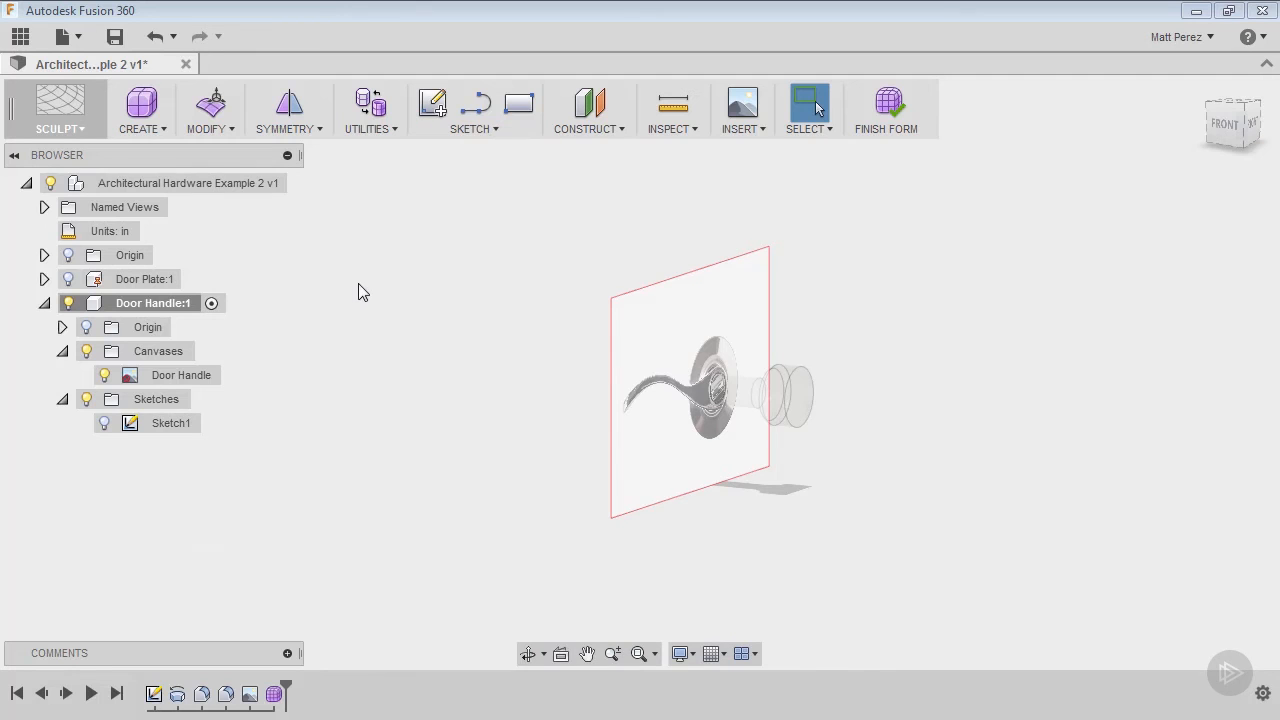
mouse_move(435, 211)
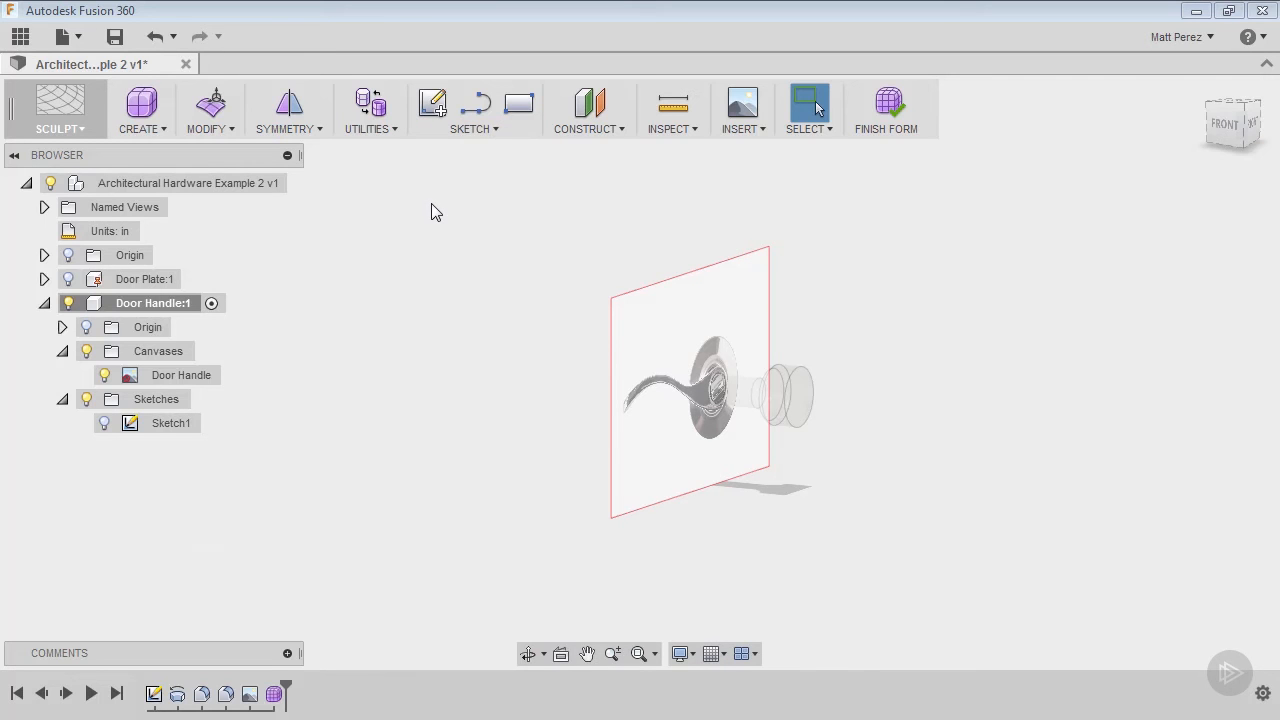
mouse_move(448, 209)
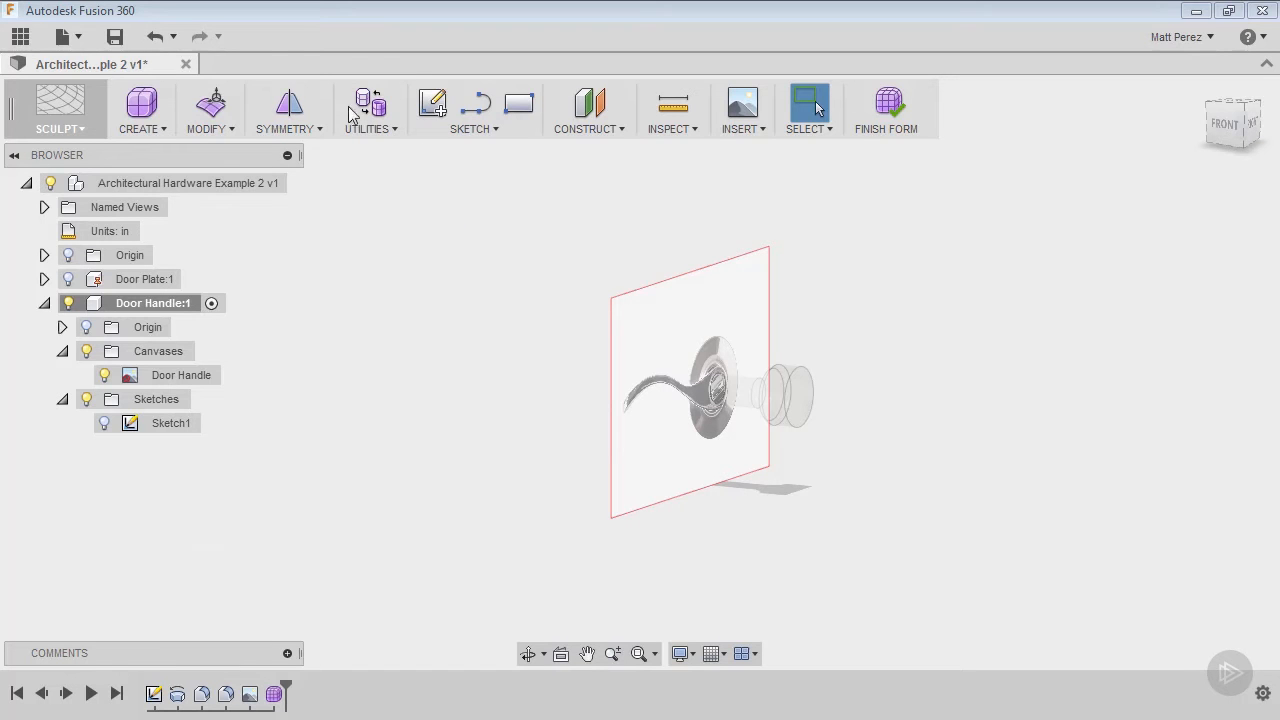
click(141, 108)
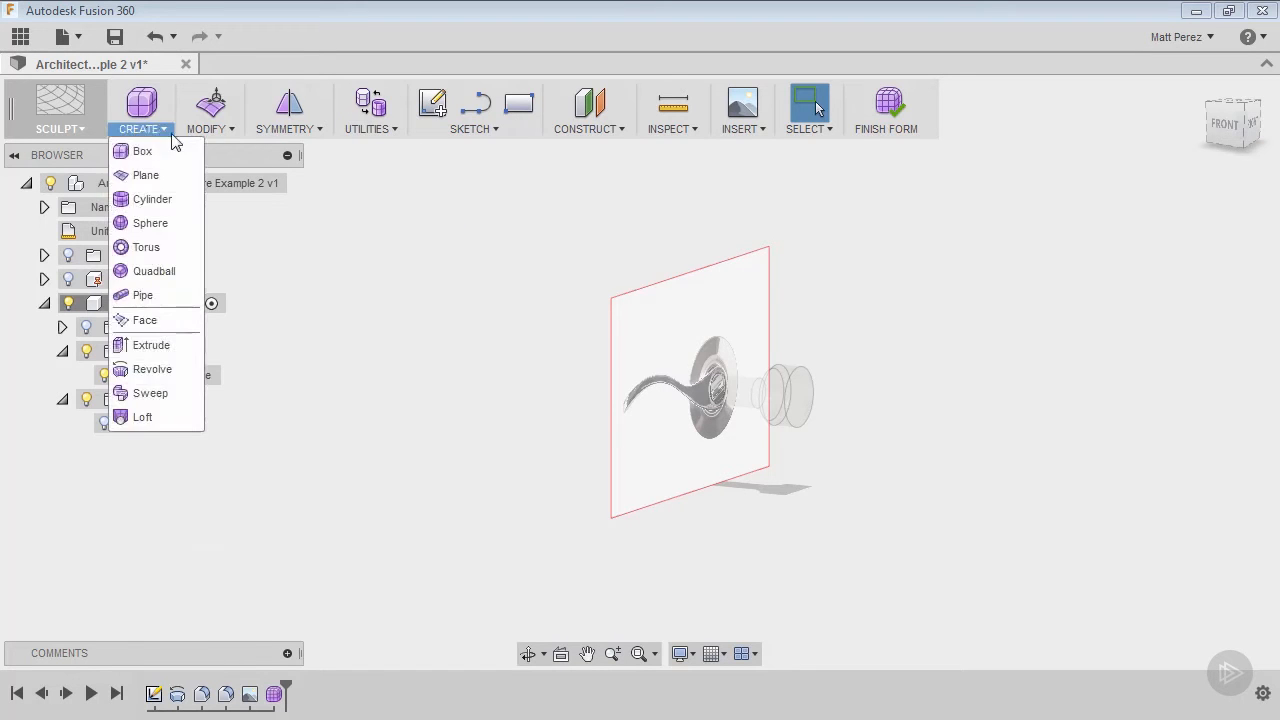
click(288, 110)
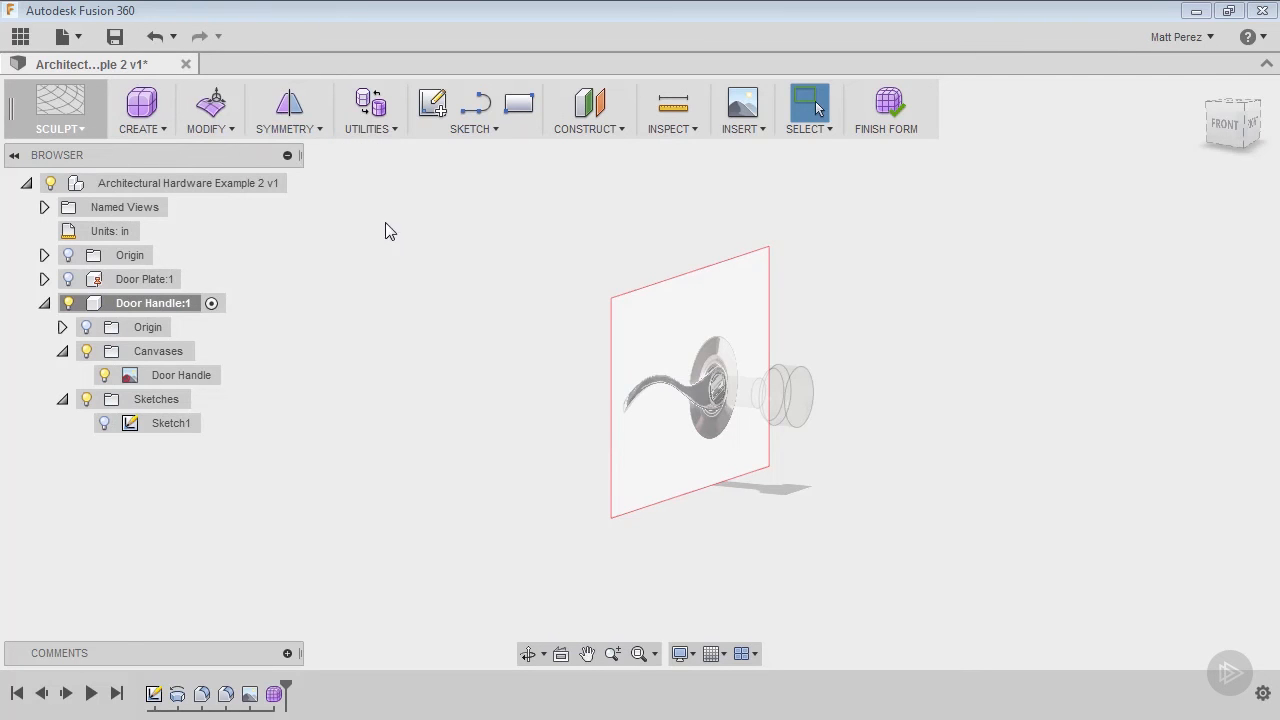
mouse_move(323, 234)
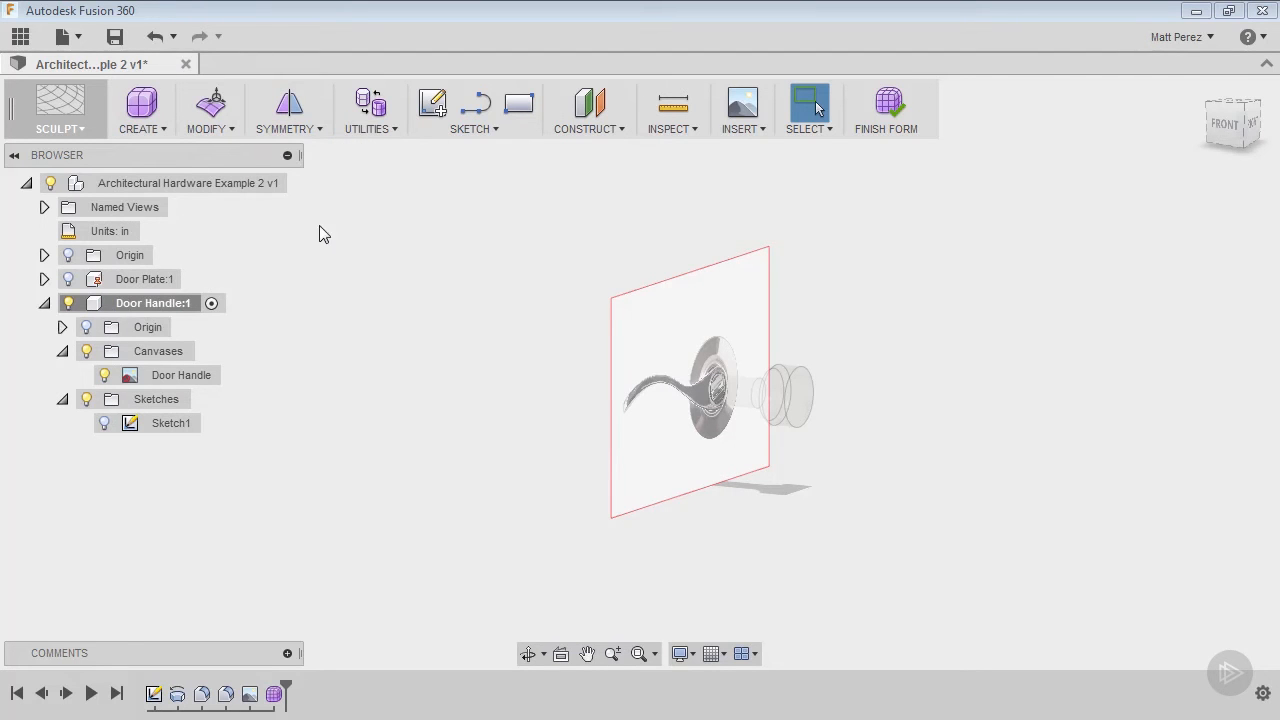
mouse_move(389, 191)
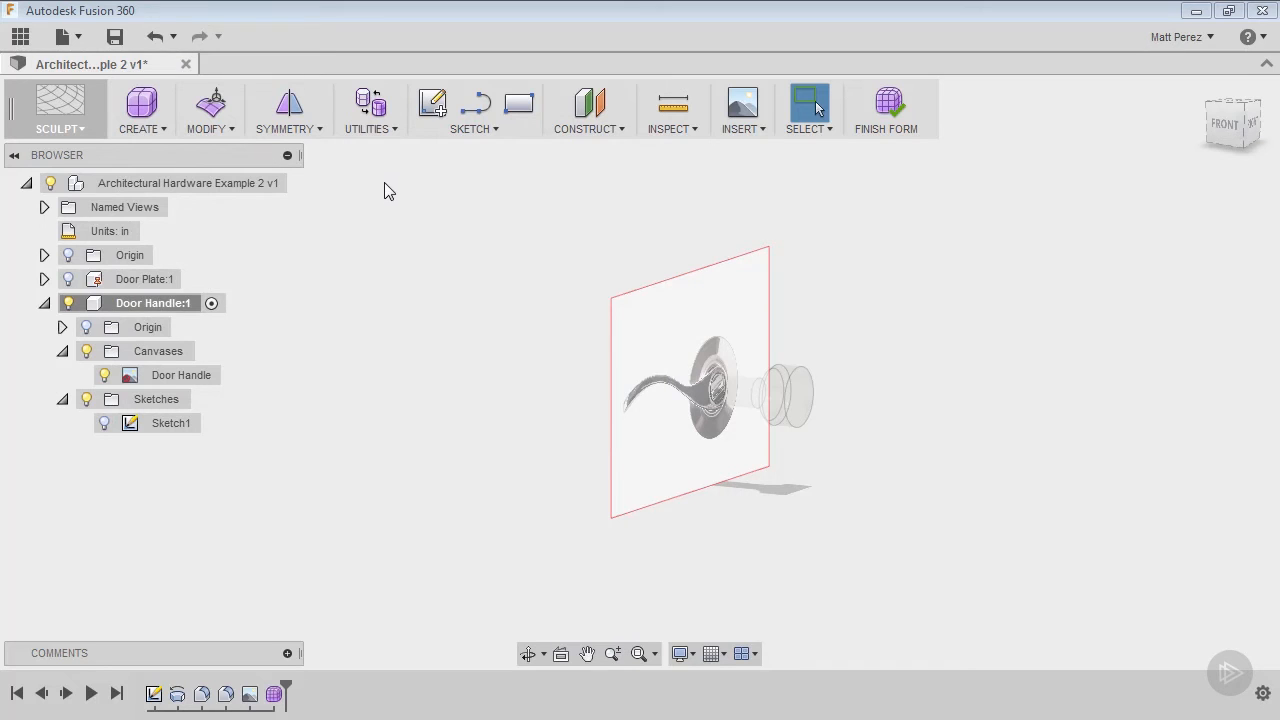
mouse_move(379, 191)
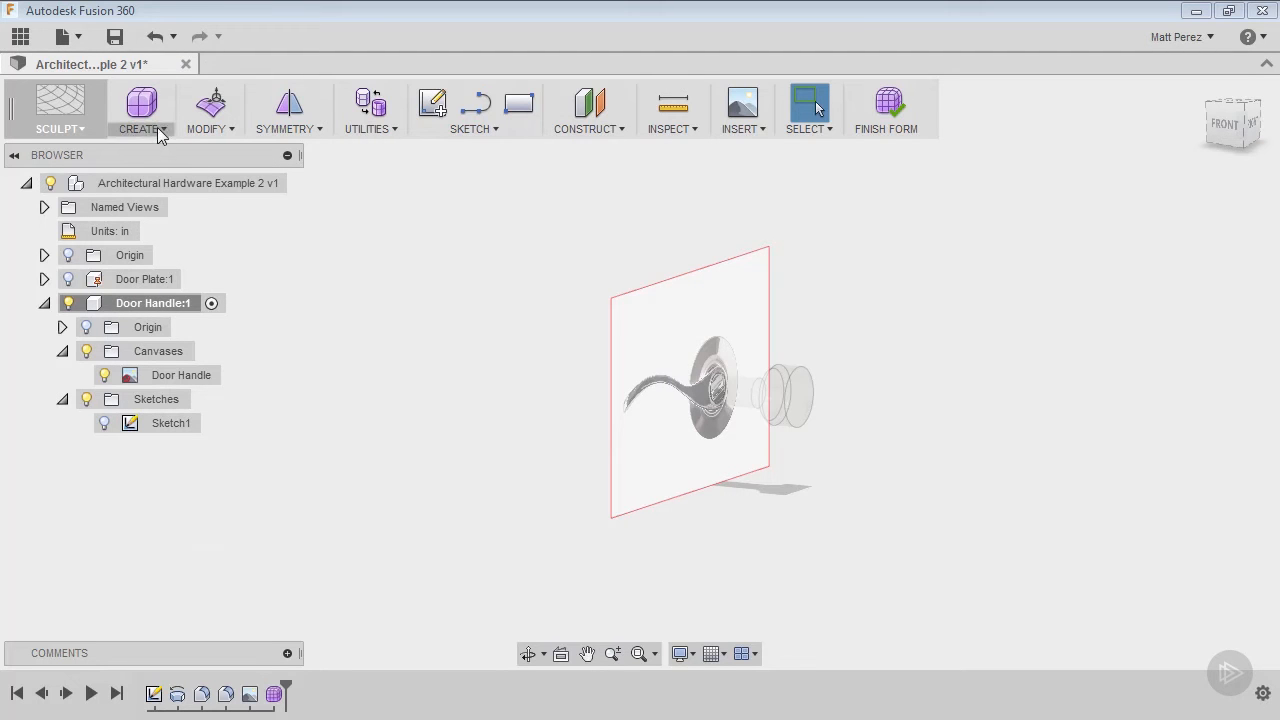
click(140, 110)
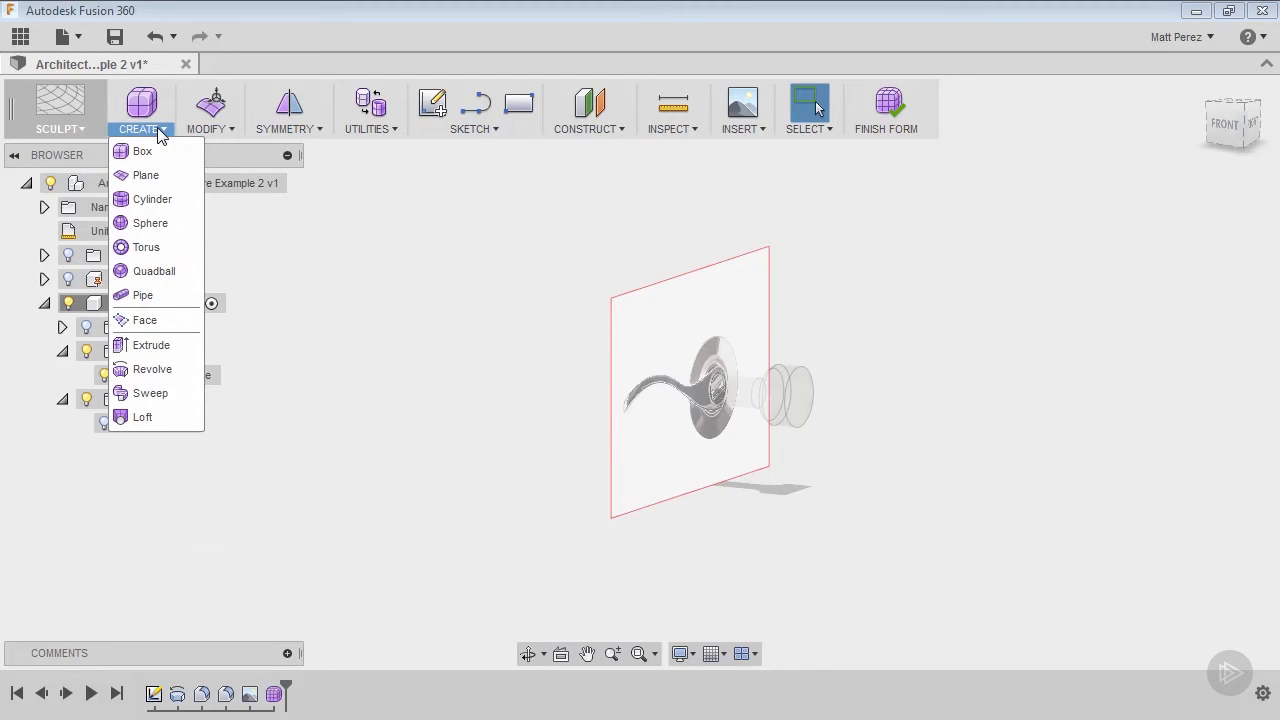
mouse_move(155, 295)
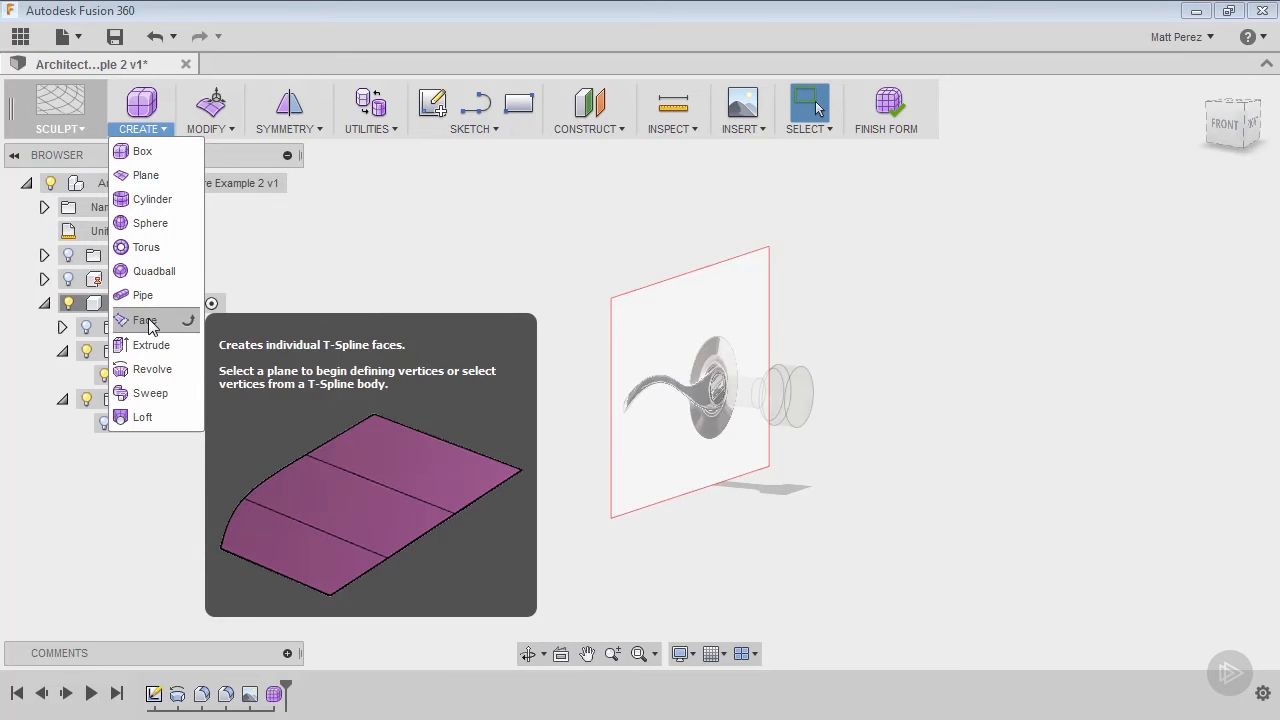
mouse_move(144, 417)
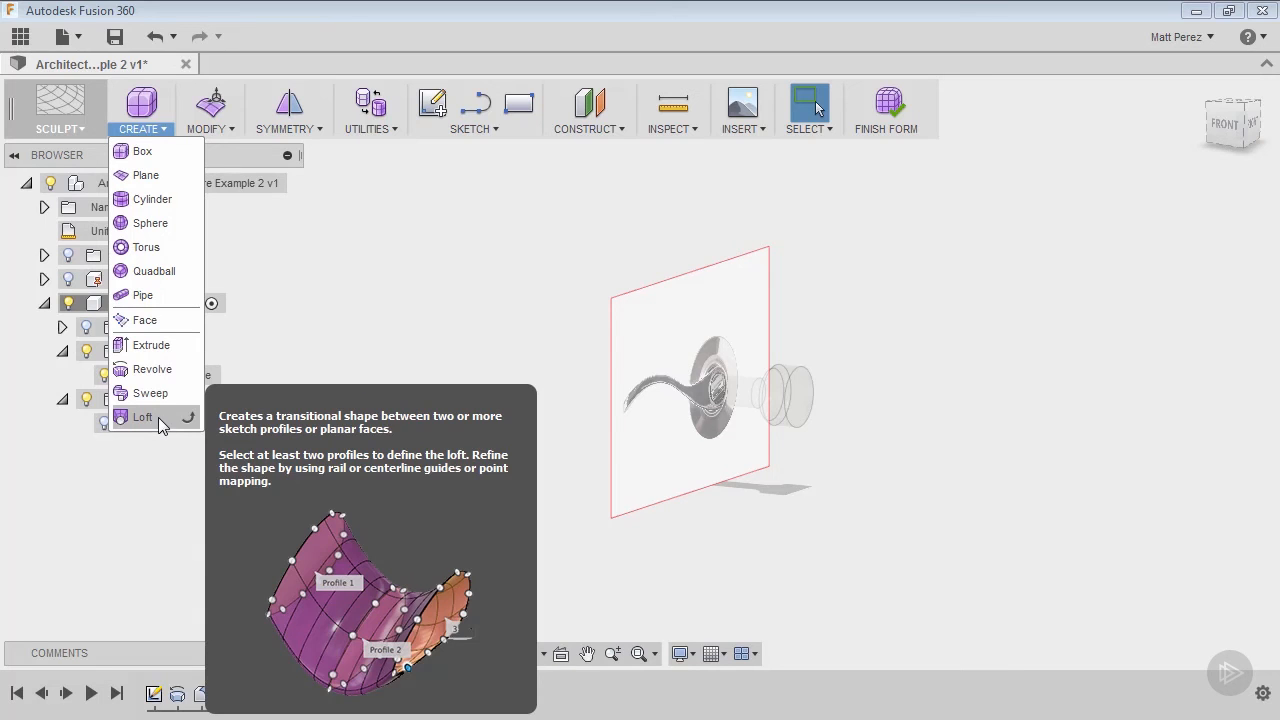
mouse_move(152, 369)
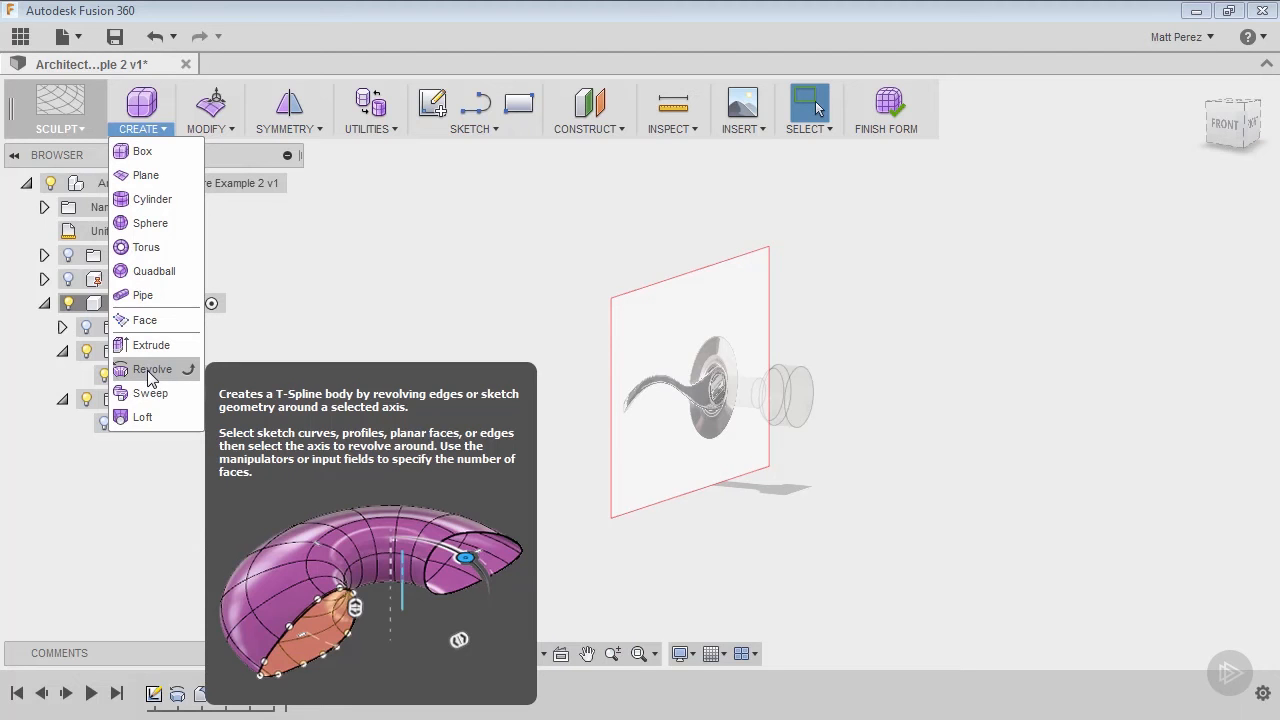
mouse_move(143, 294)
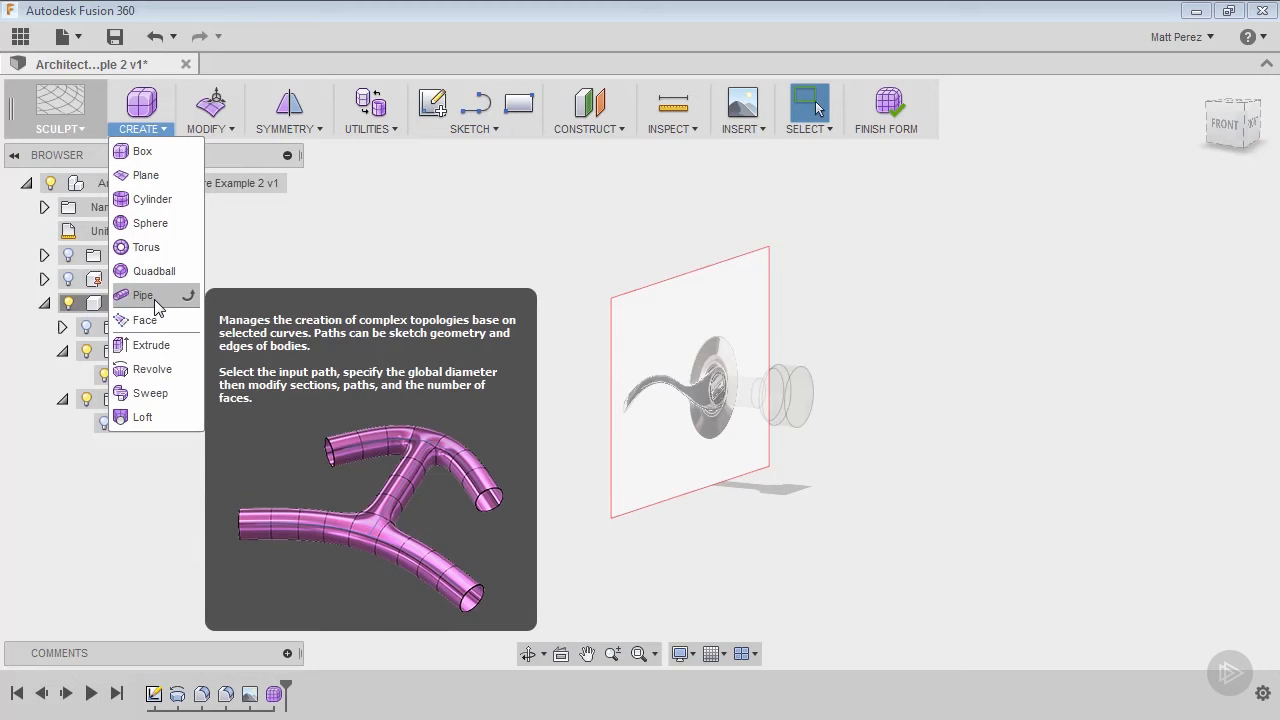
mouse_move(151, 345)
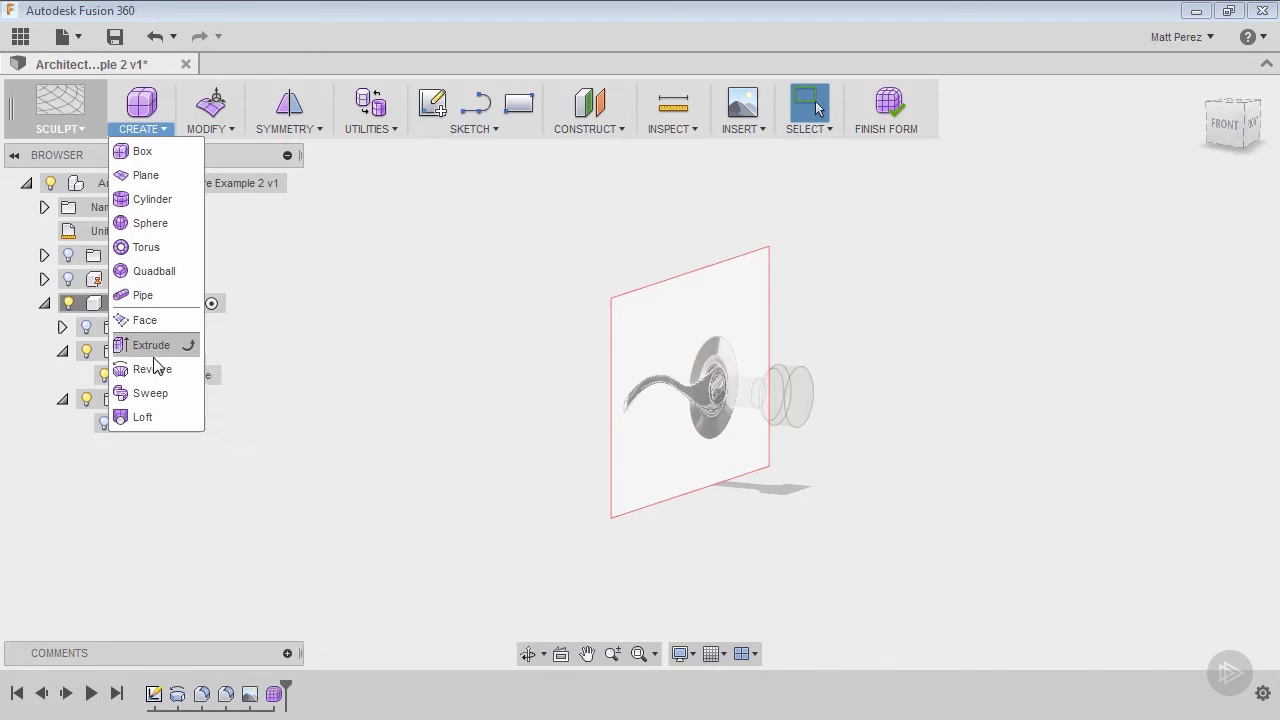
mouse_move(150, 393)
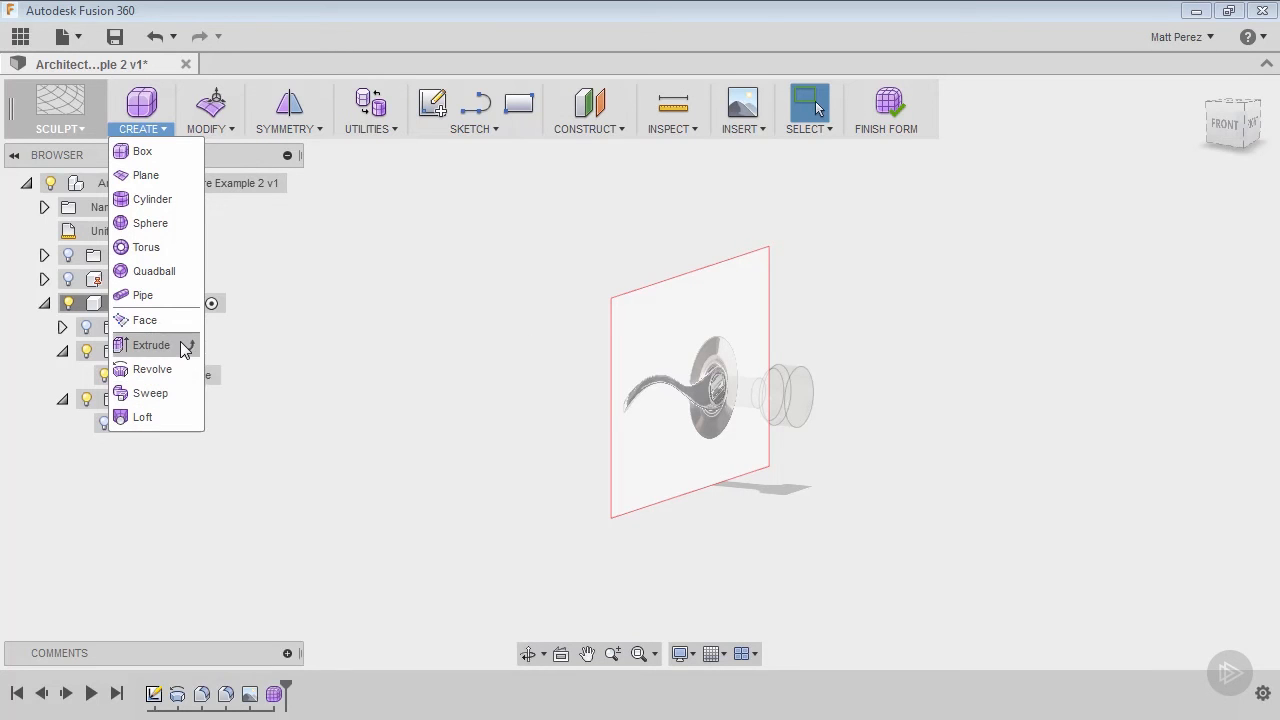
mouse_move(151, 222)
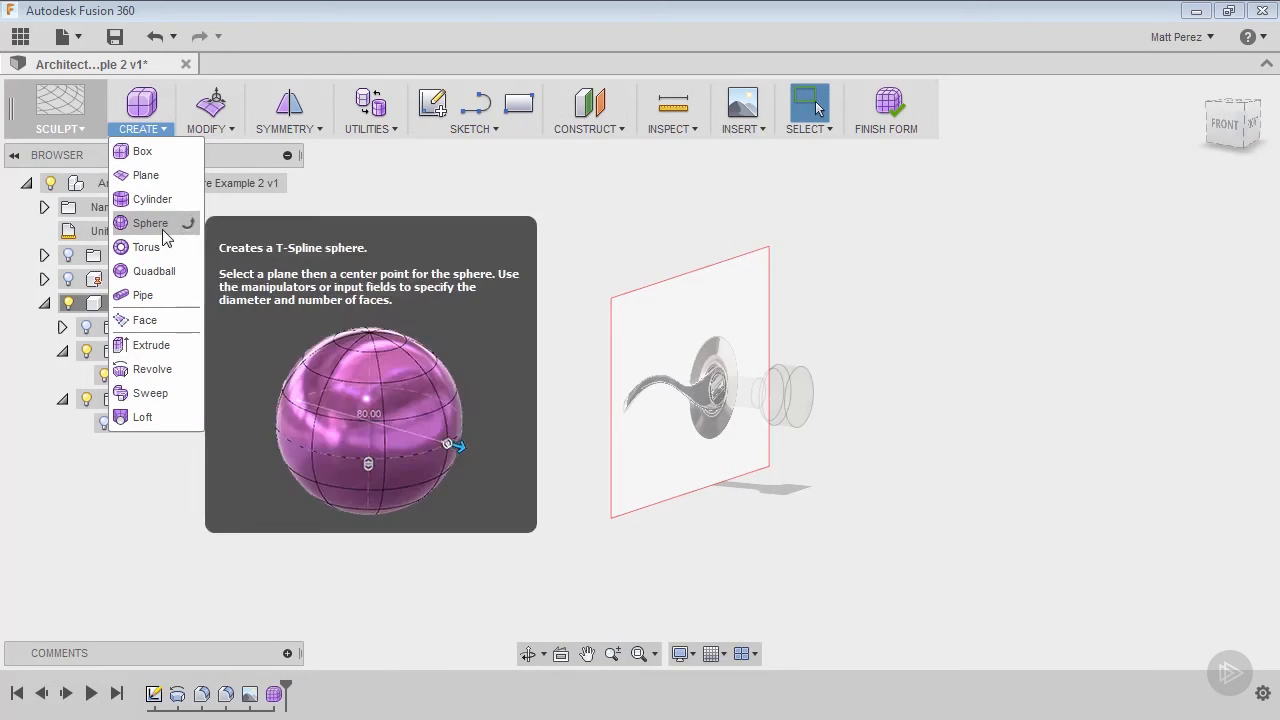
mouse_move(151, 199)
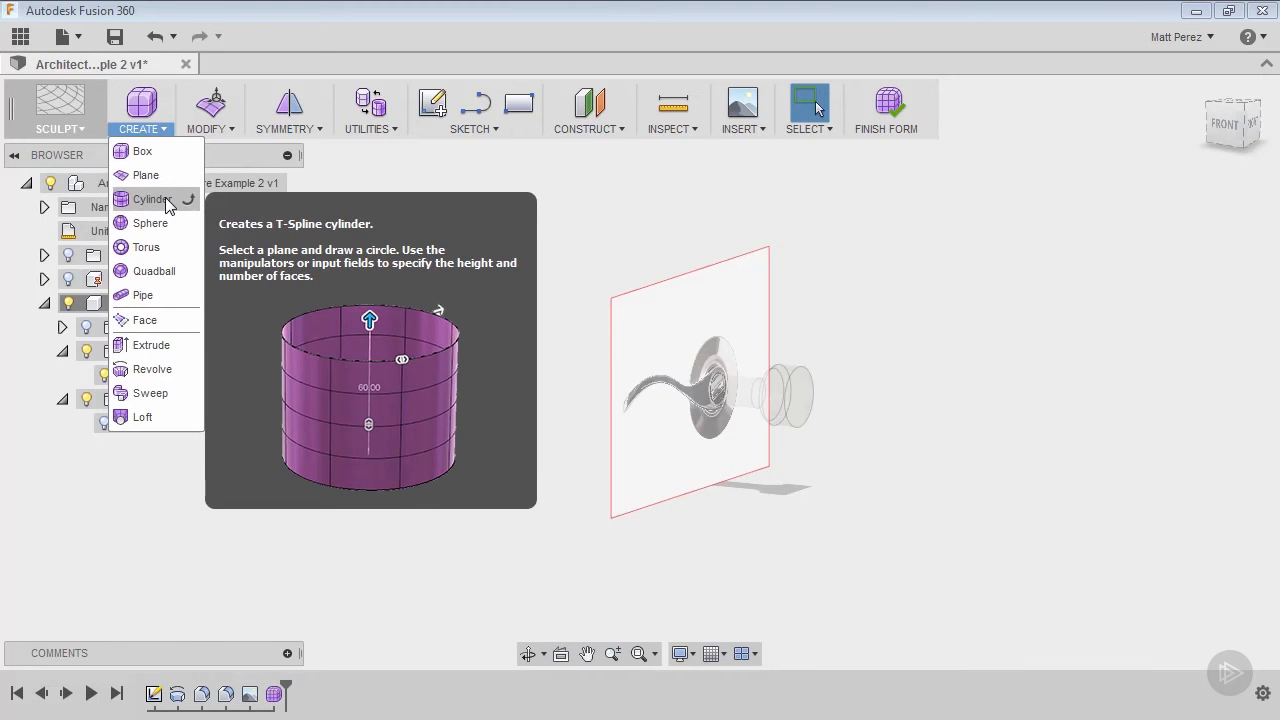
Pick Cylinder from the Sculpt CREATE menu.
click(152, 199)
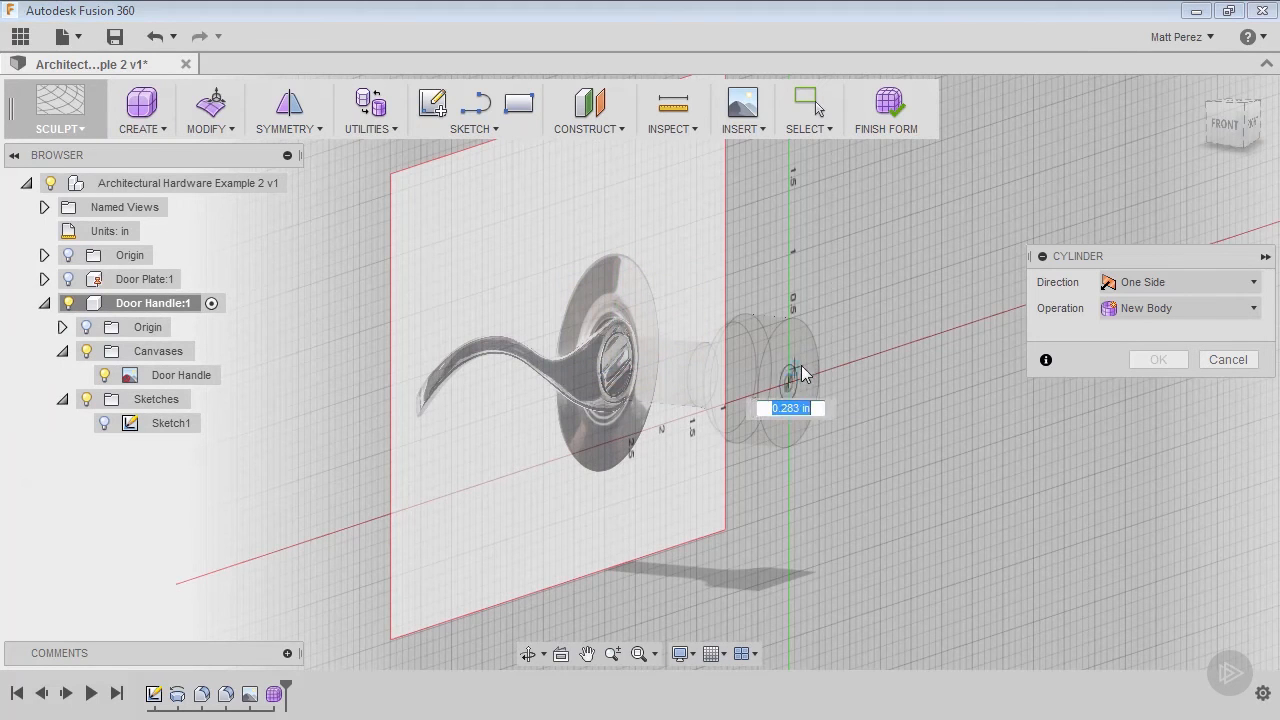
Draw a 1.00 in diameter, 0.50 in tall cylinder on the knob's end face.
drag(800, 375, 810, 338)
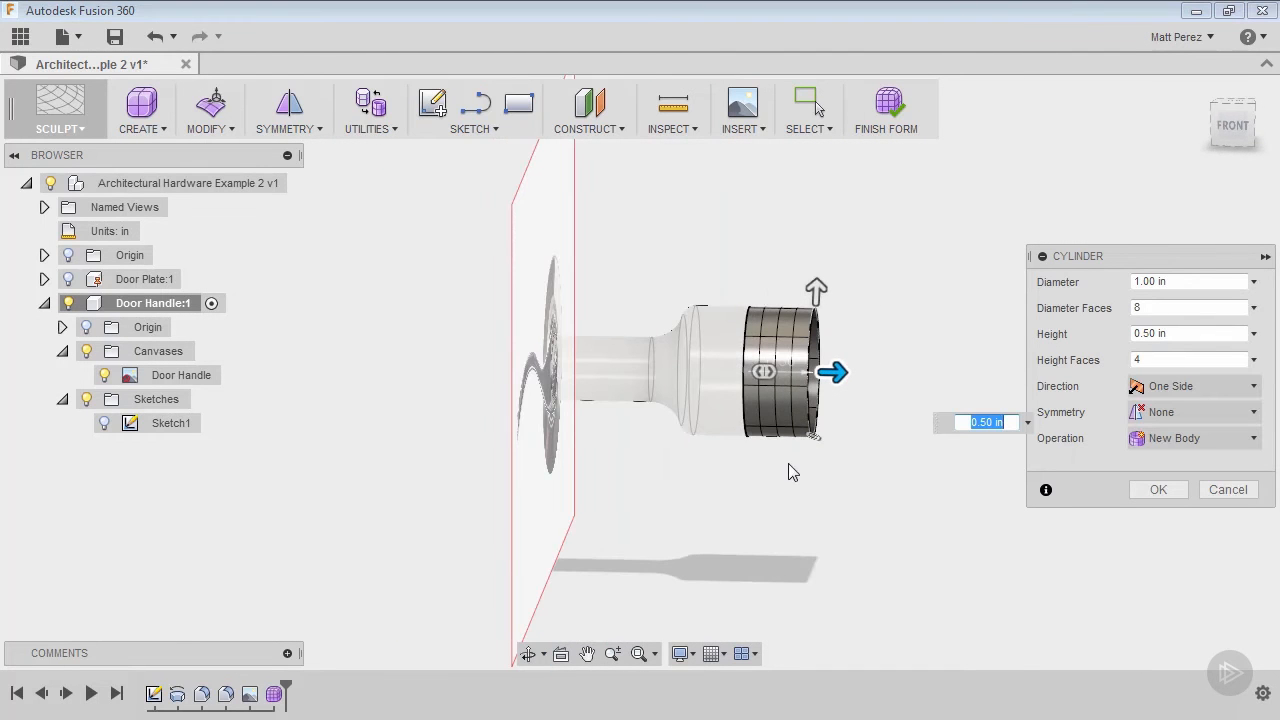
mouse_move(828, 423)
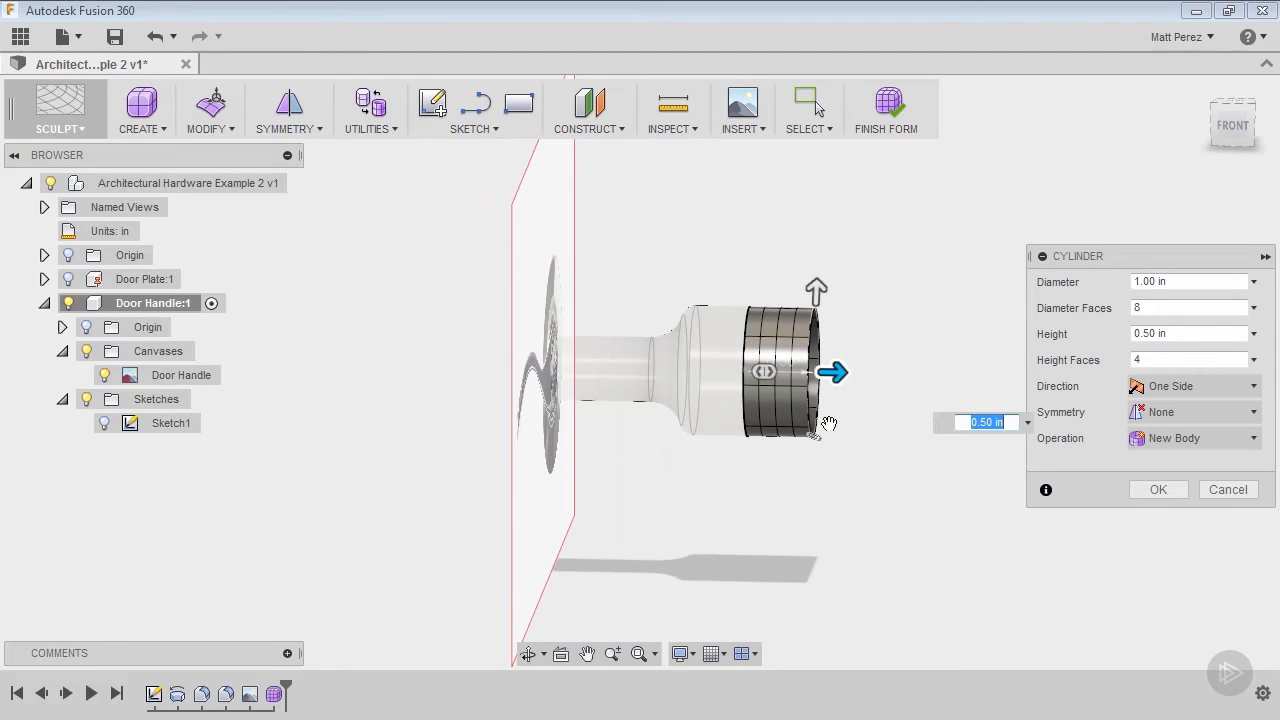
mouse_move(878, 383)
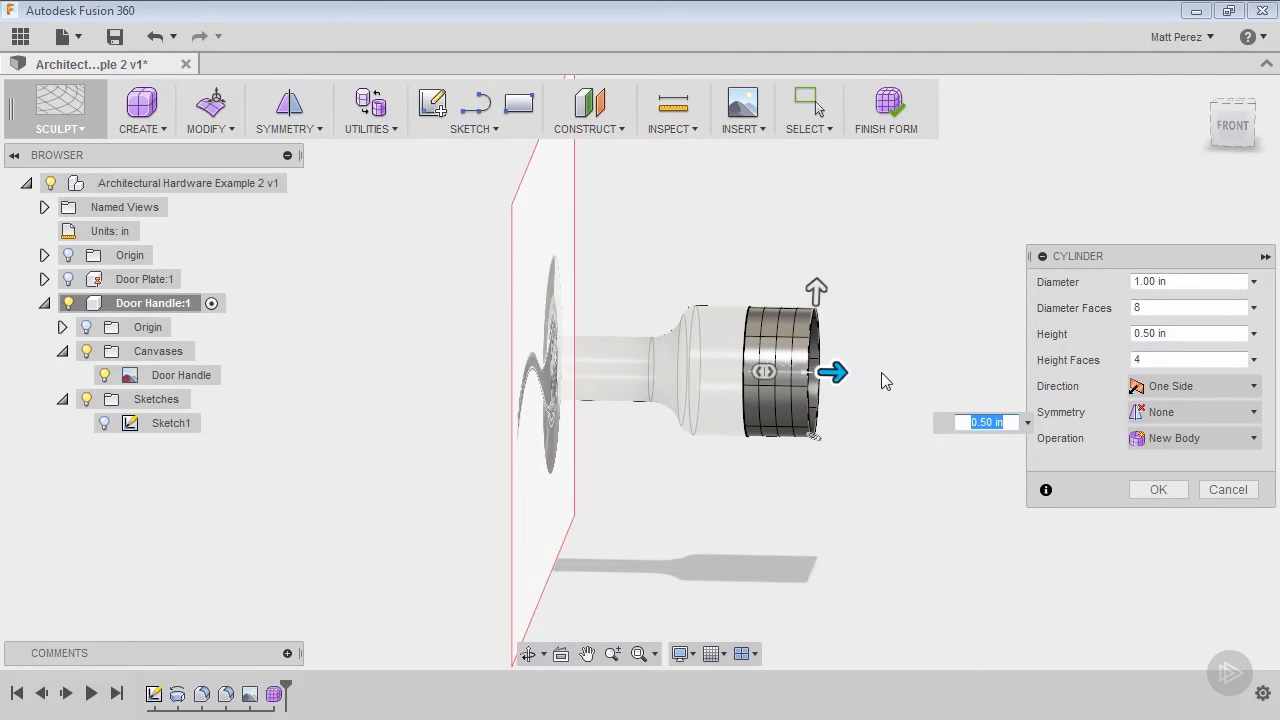
mouse_move(918, 385)
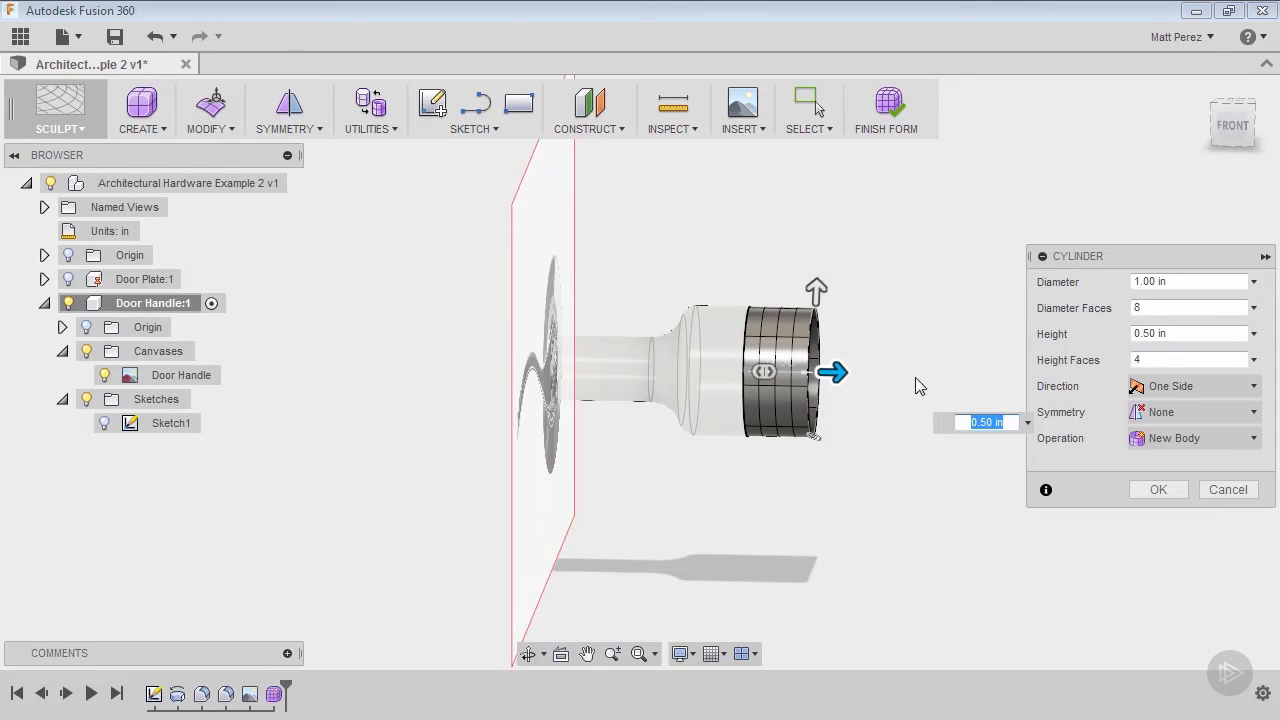
click(1190, 308)
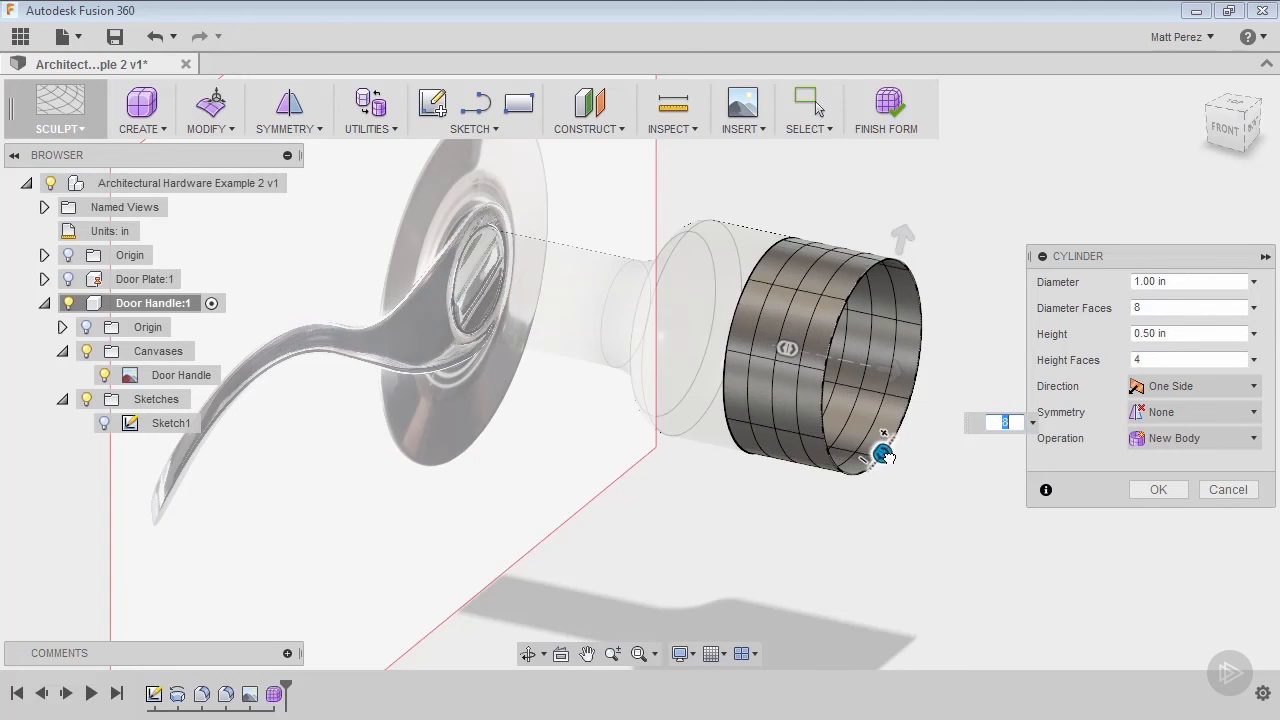
Orbit to see the cylinder preview at an angle and review its symmetry options.
drag(883, 453, 857, 471)
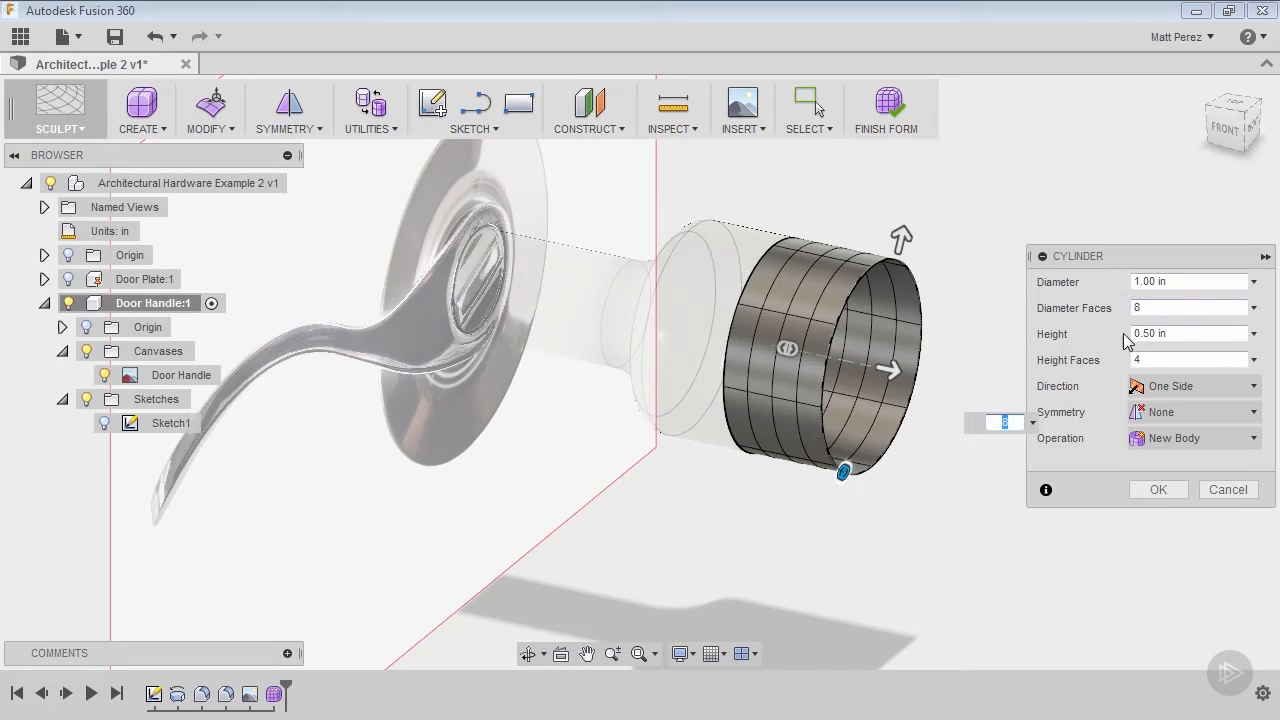
mouse_move(1128, 320)
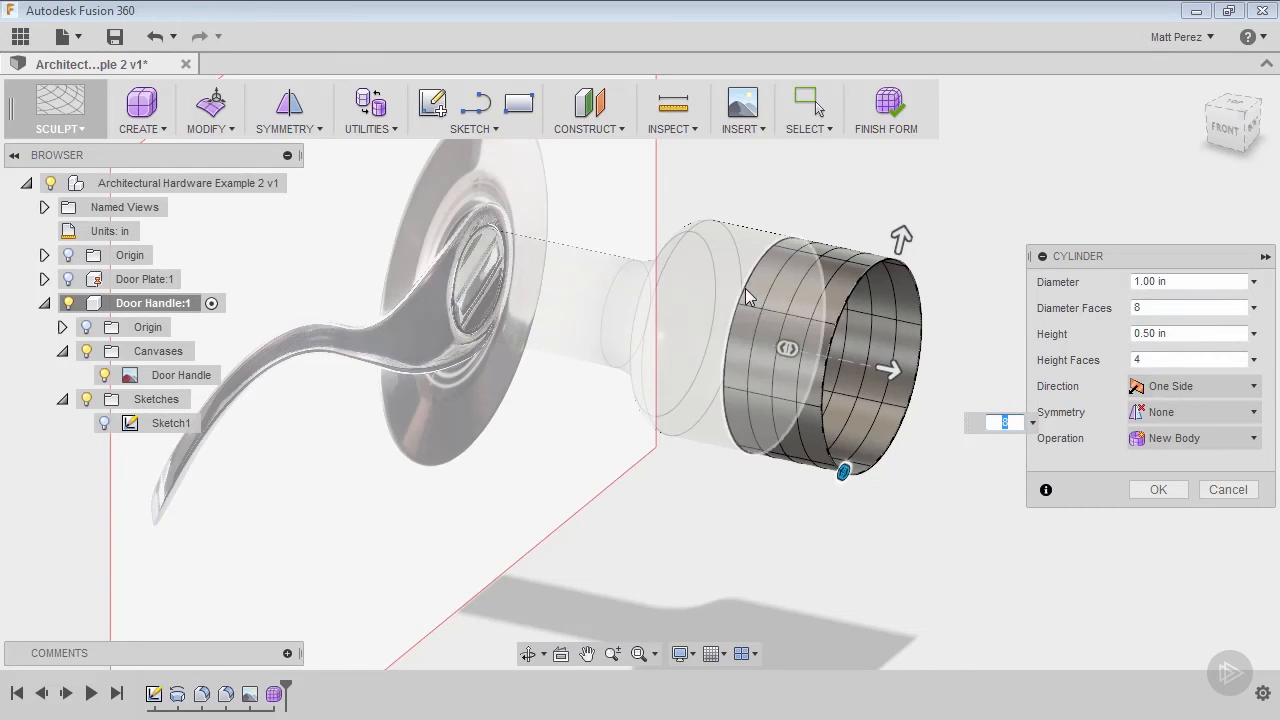
click(1192, 411)
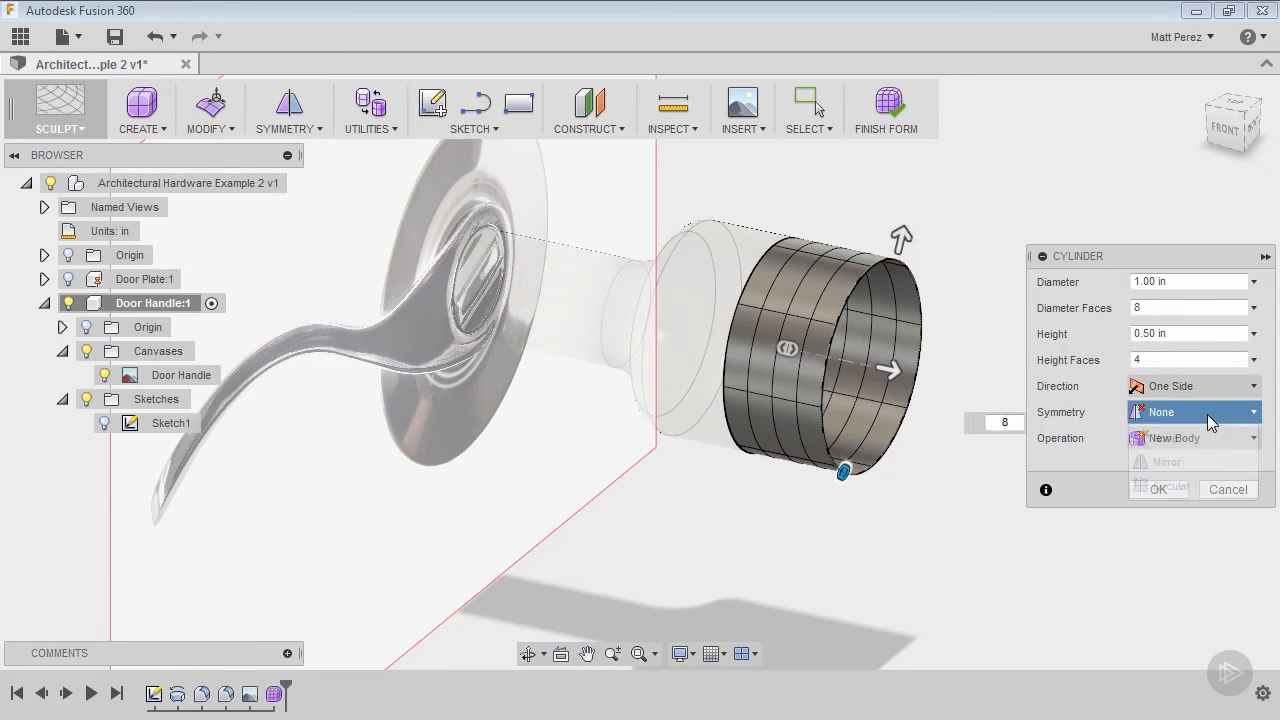
click(1193, 411)
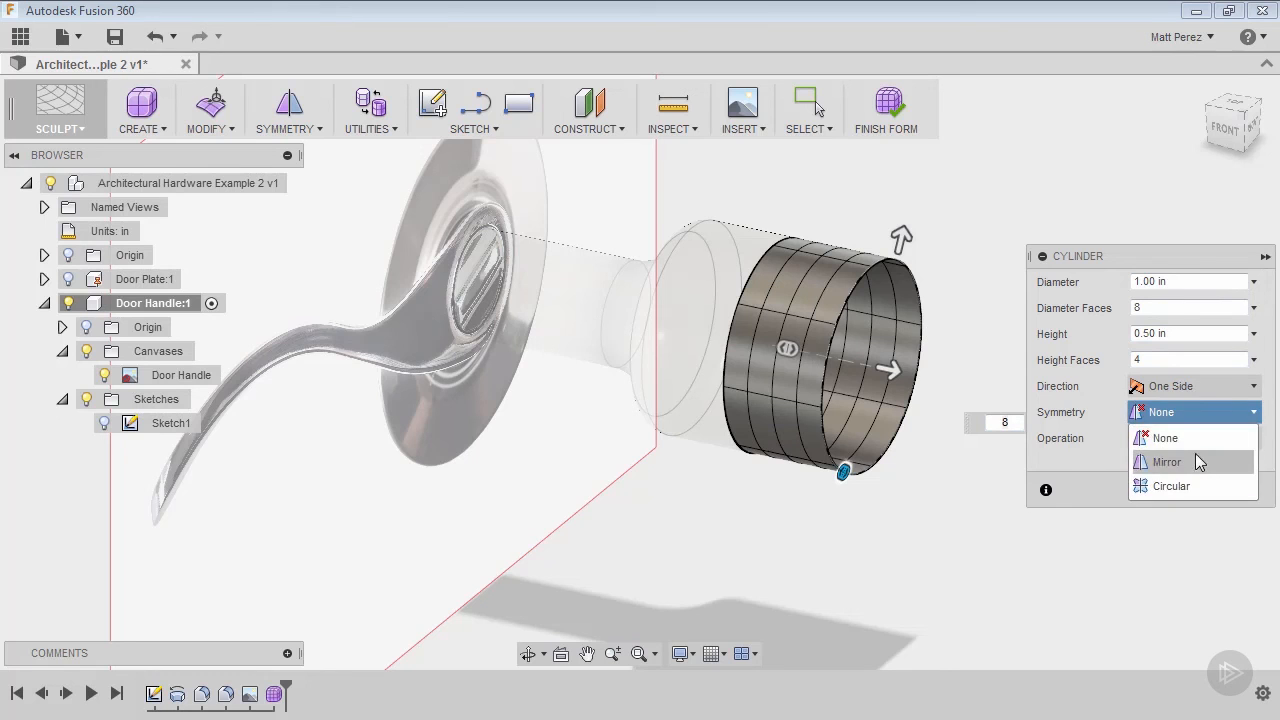
click(1167, 461)
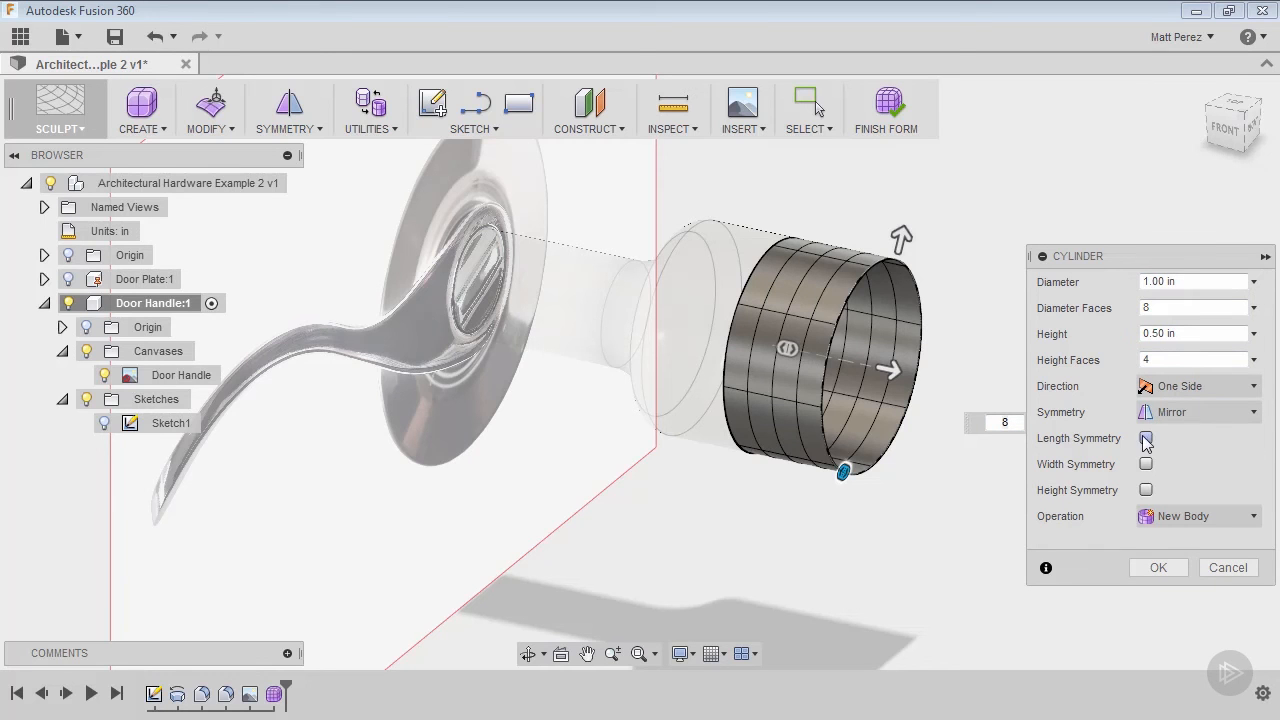
click(1146, 464)
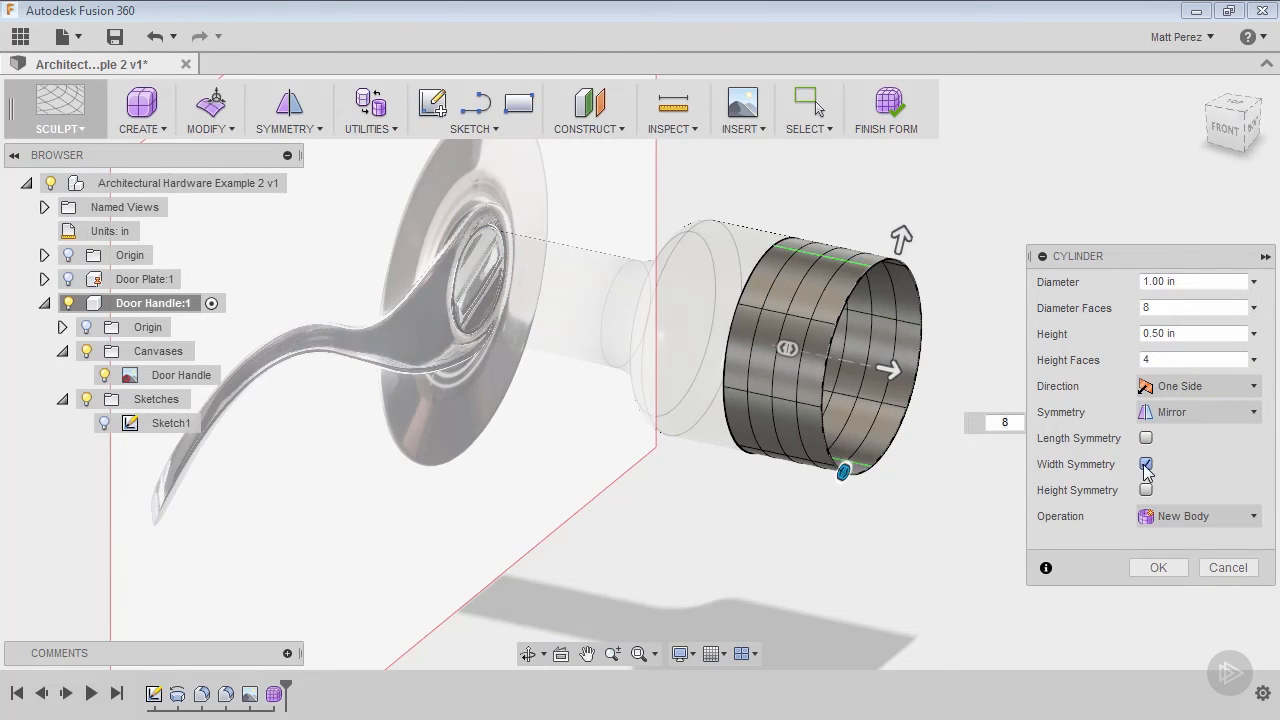
click(1146, 489)
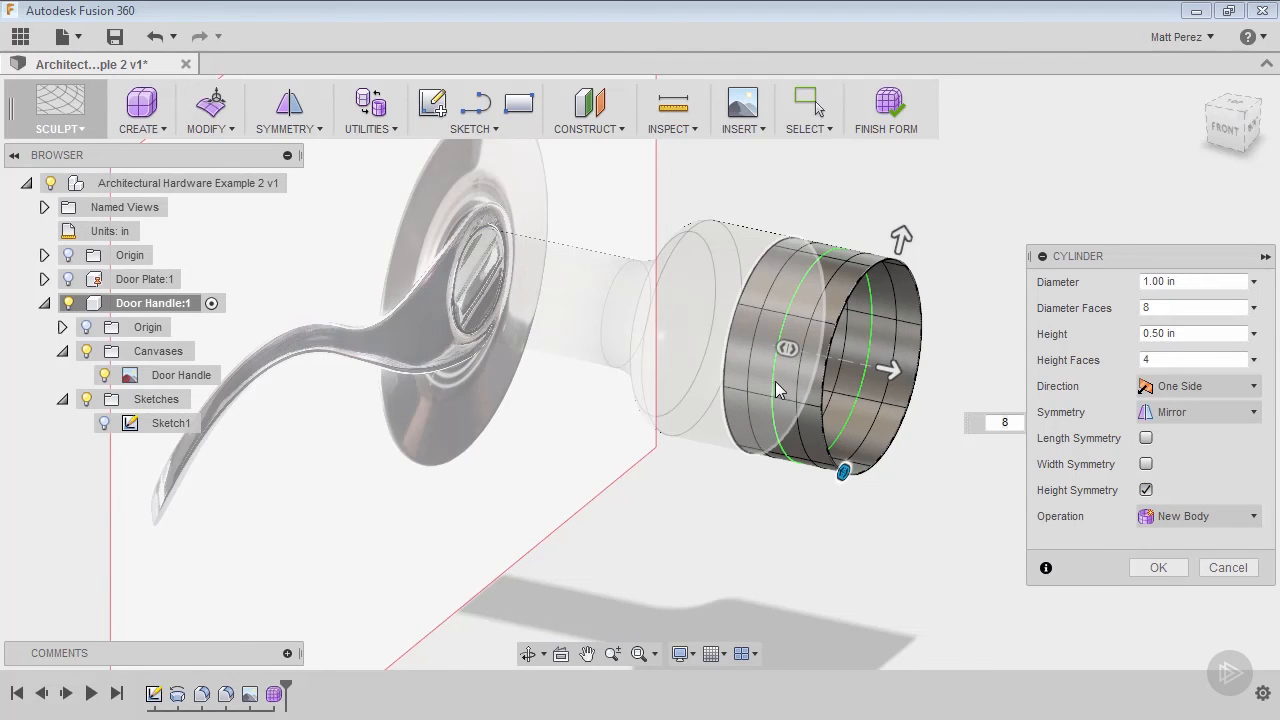
click(1146, 489)
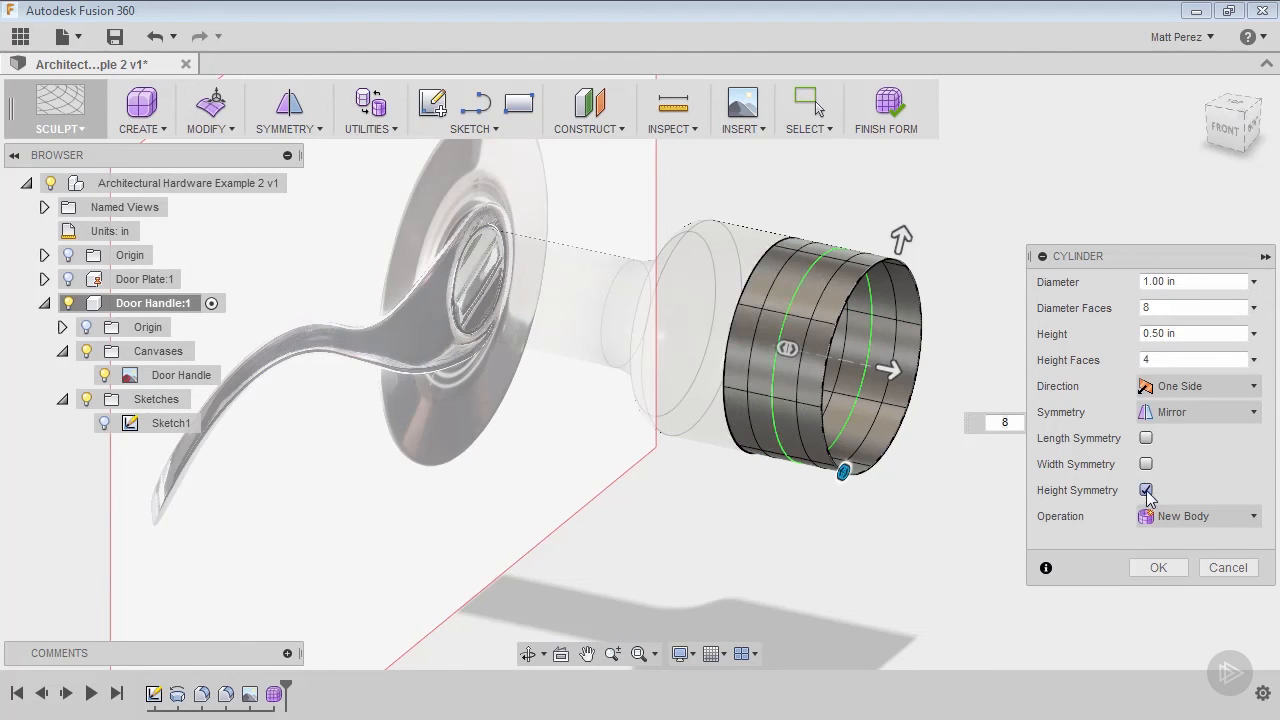
click(1146, 490)
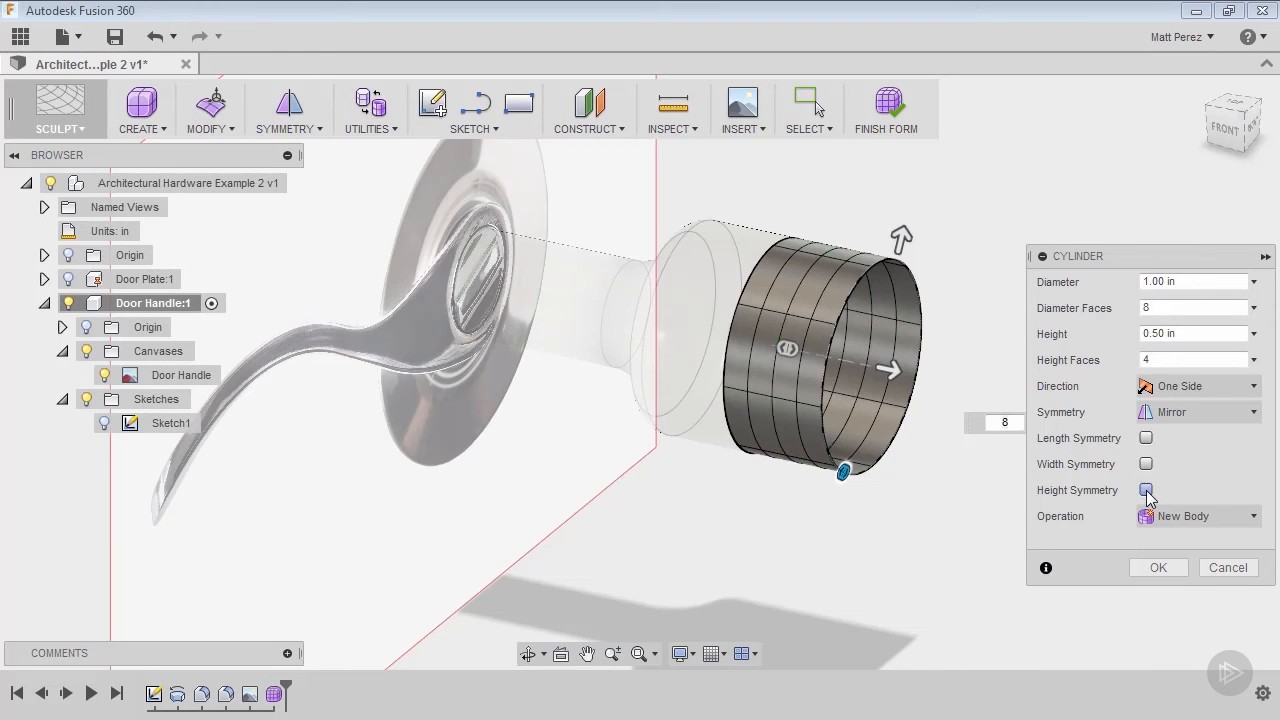
click(1196, 411)
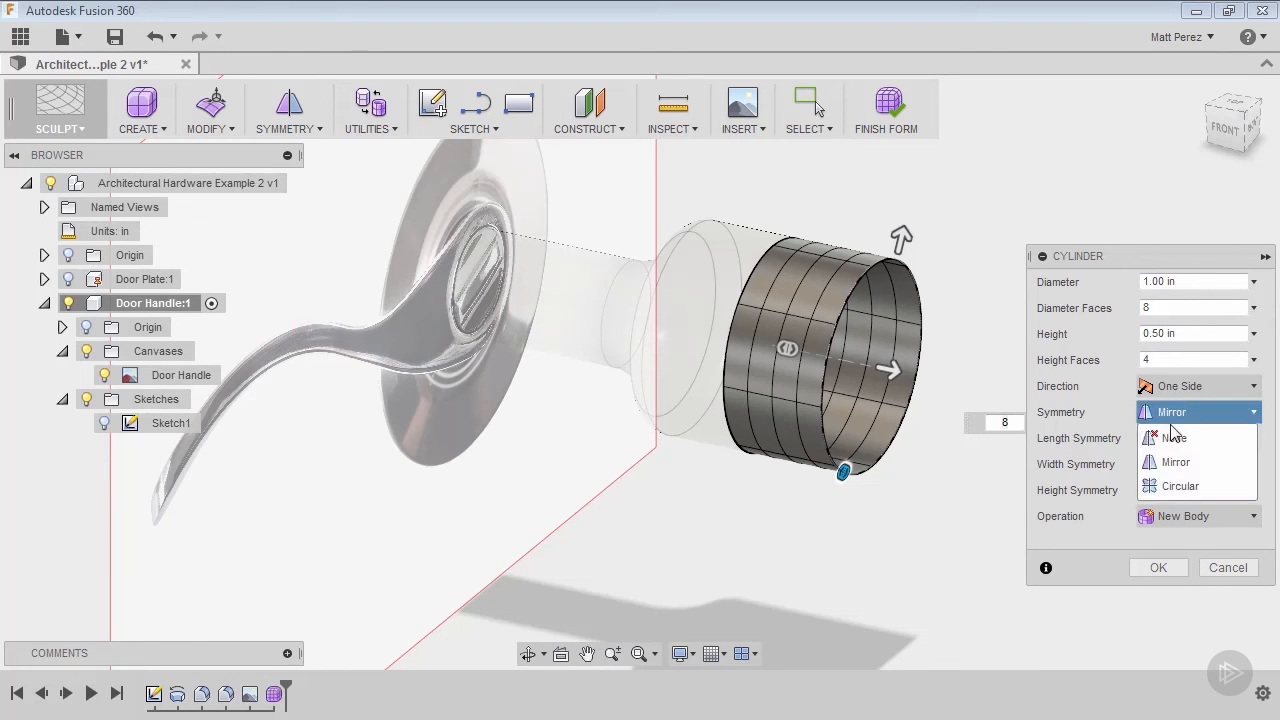
click(1172, 437)
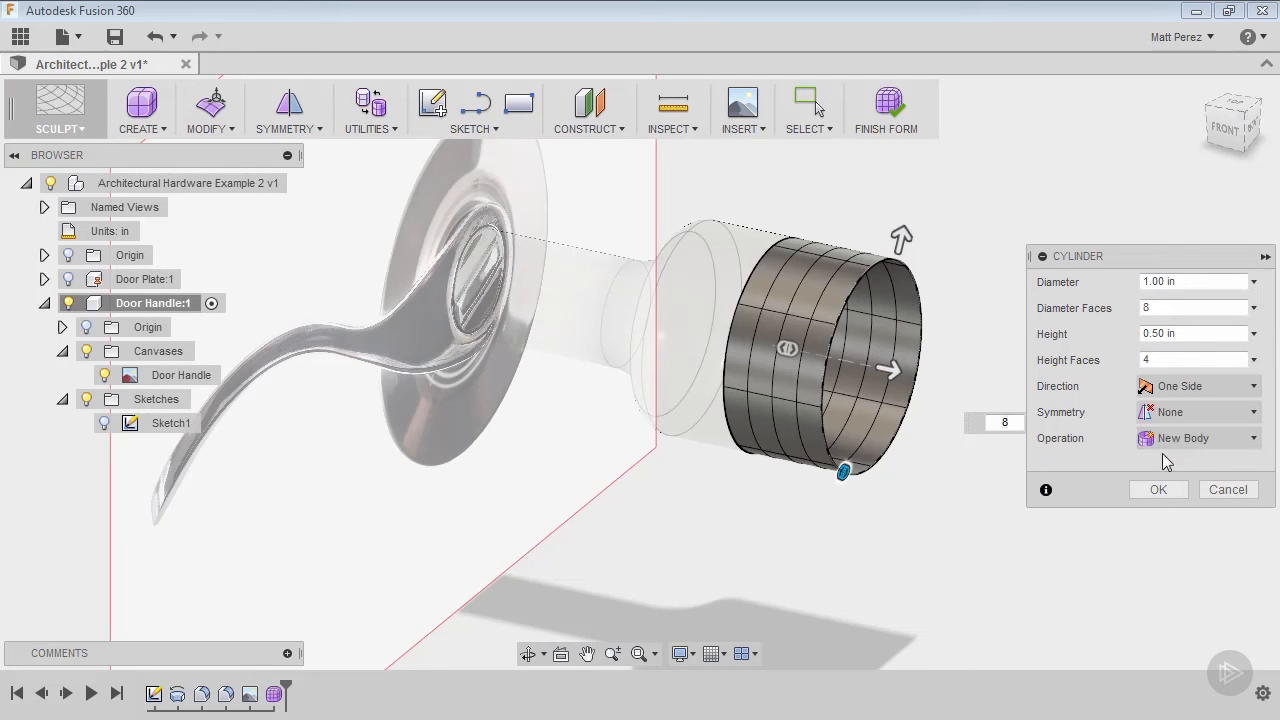
mouse_move(1083, 483)
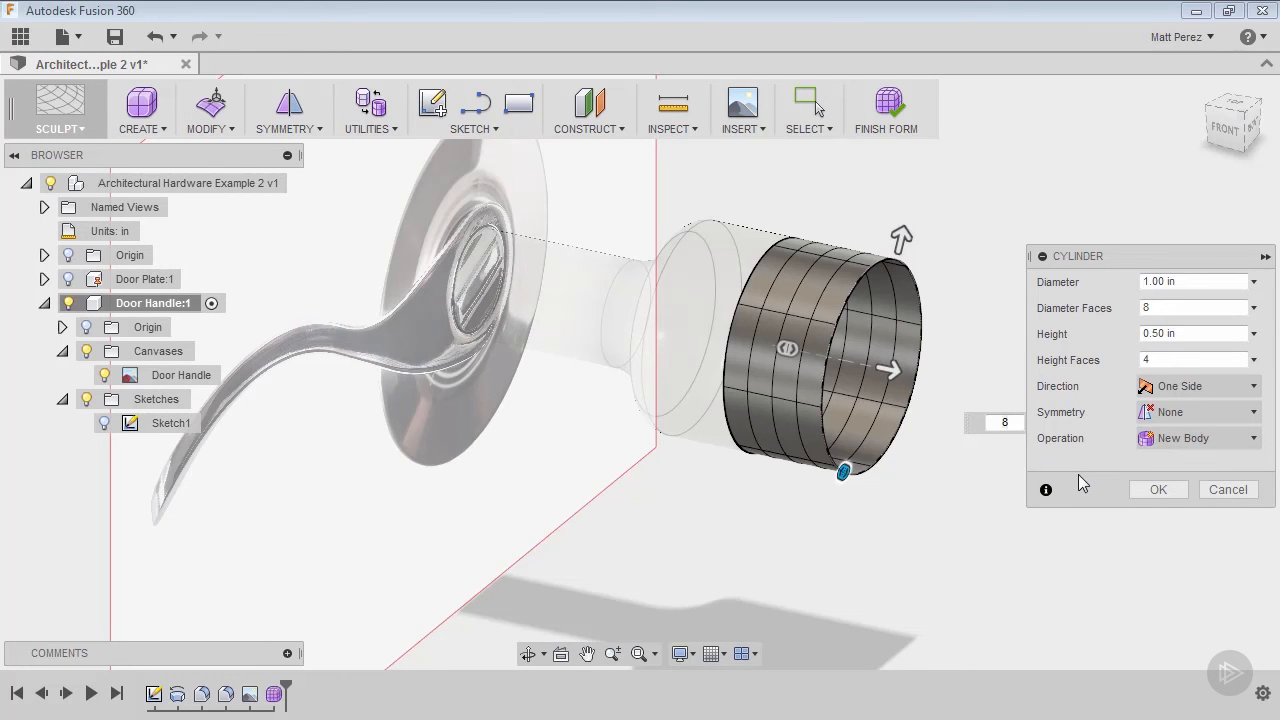
mouse_move(1098, 475)
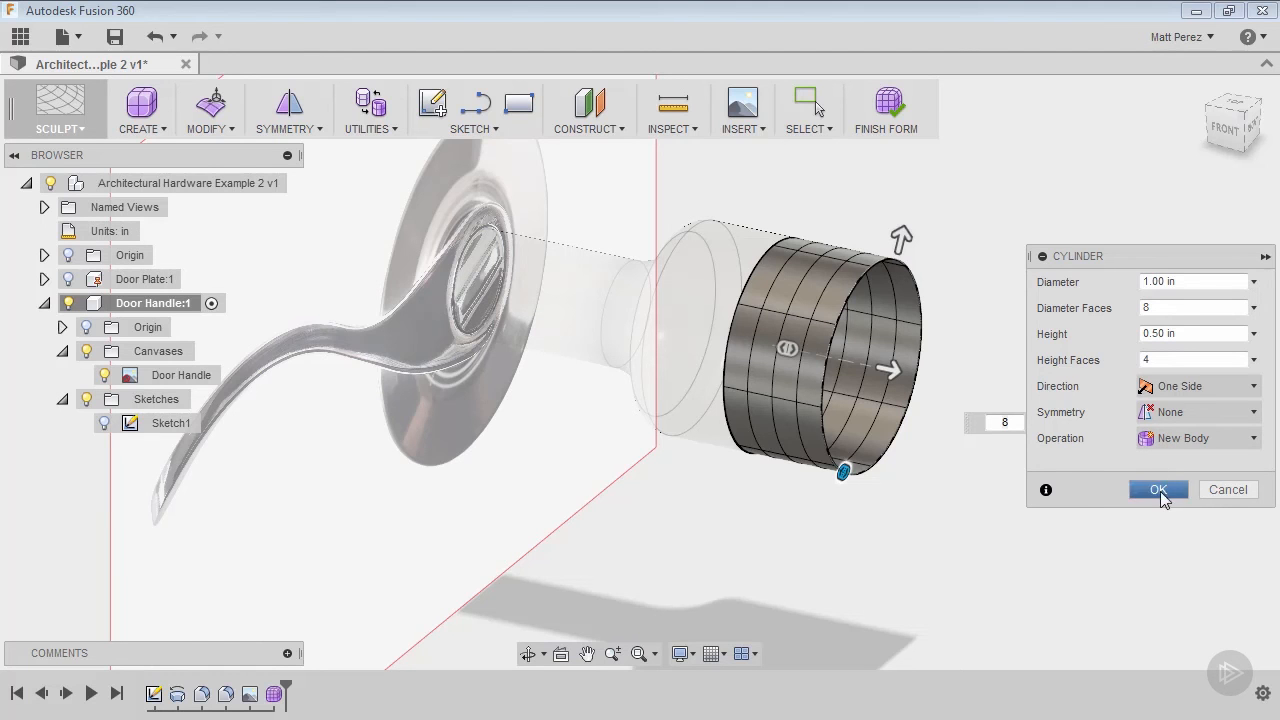
Confirm the cylinder body with OK and reopen the T-spline CREATE list.
click(1158, 489)
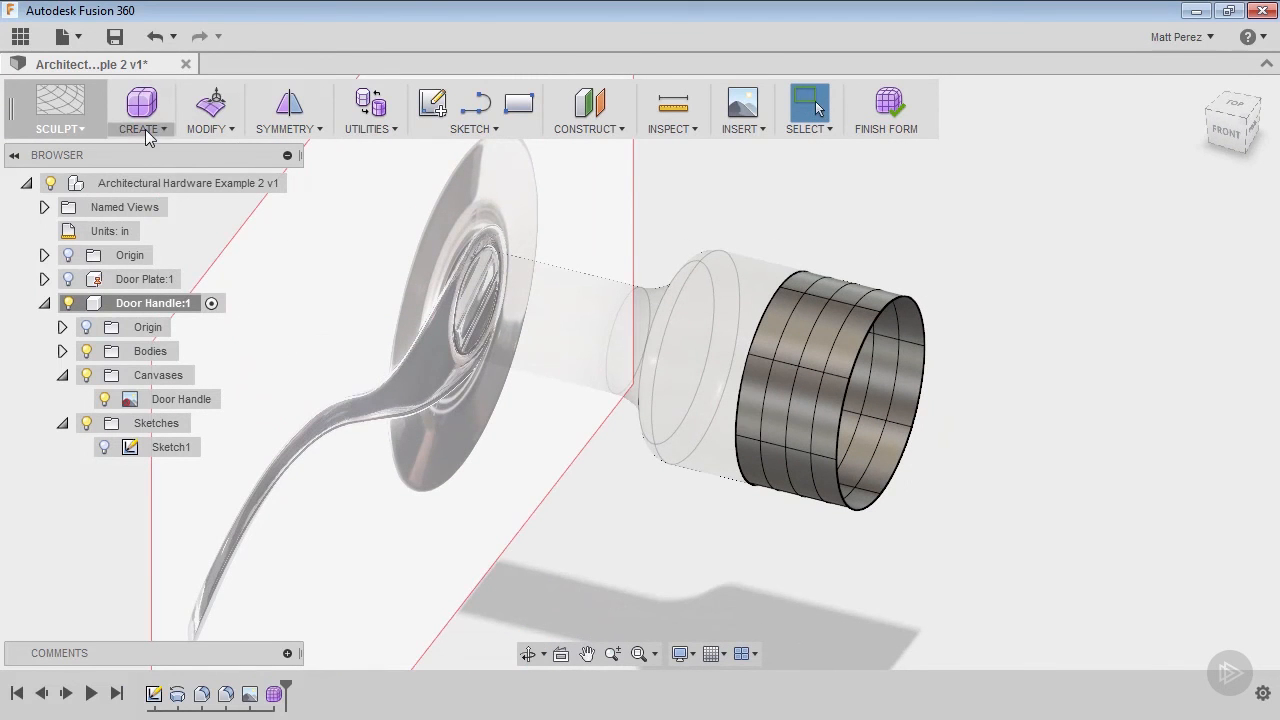
click(141, 108)
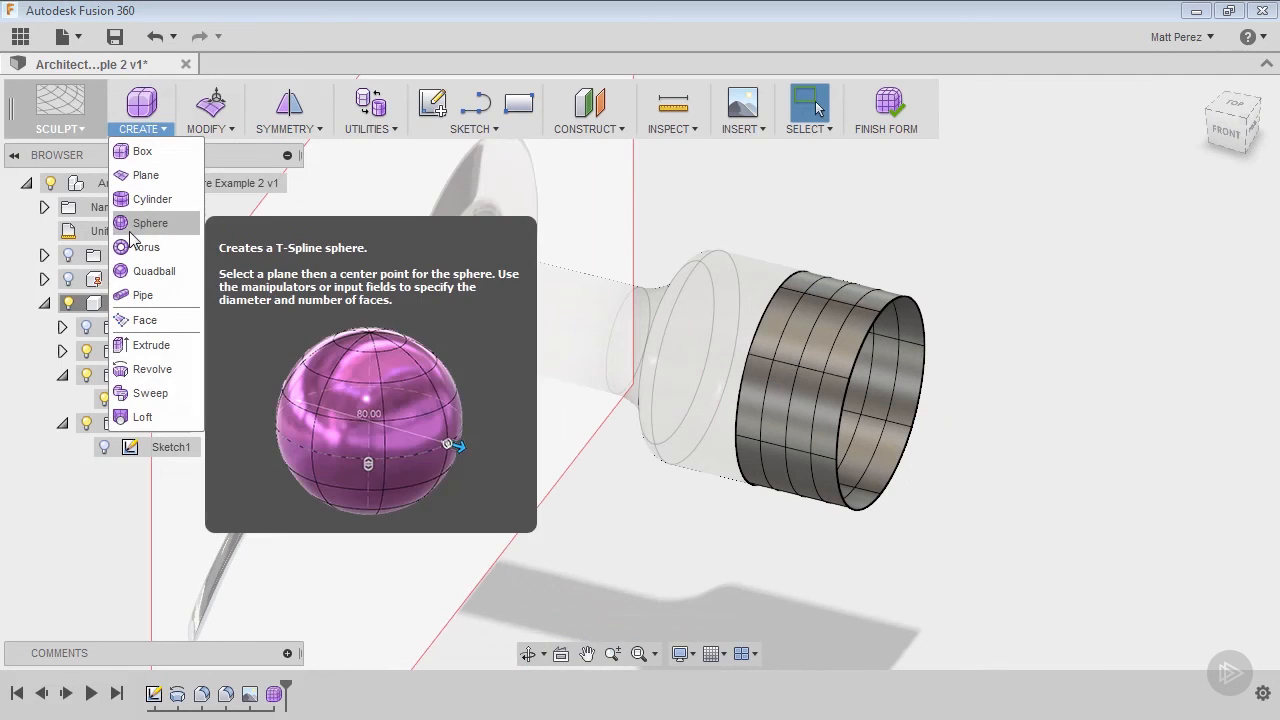
mouse_move(282, 297)
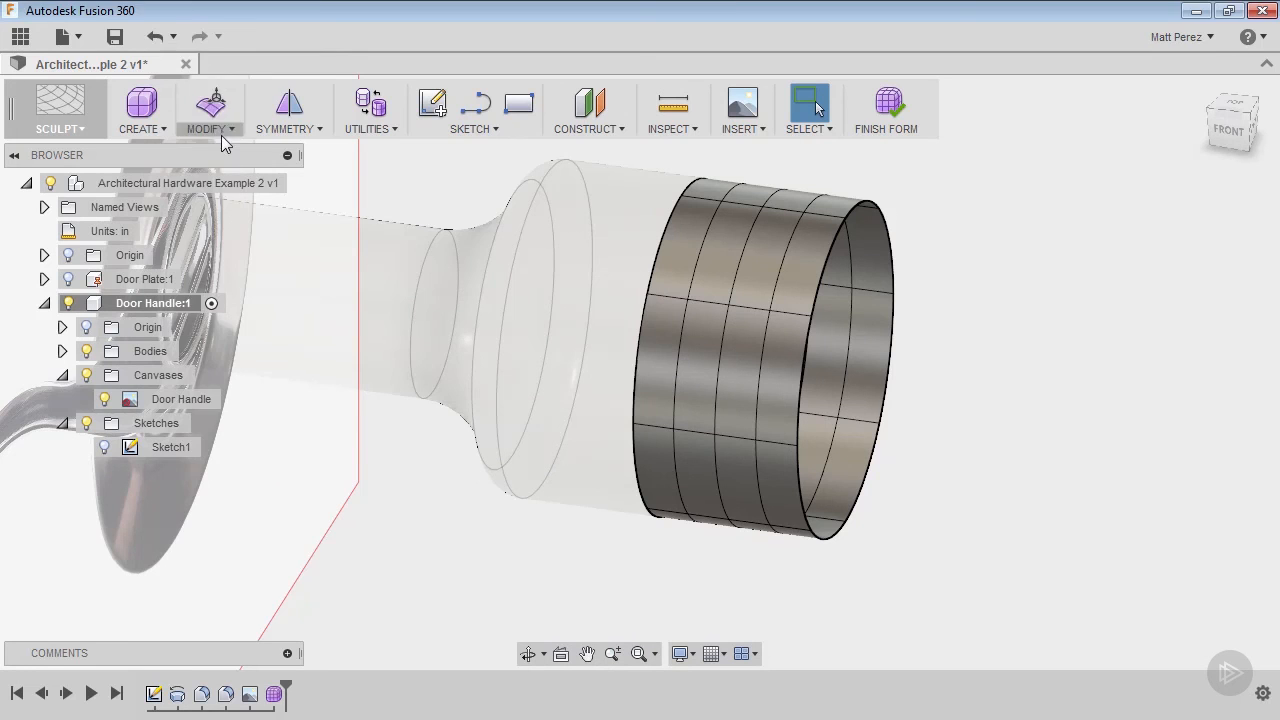
Launch Edit Form and select the cylinder's eight-edge open-end rim loop.
click(210, 128)
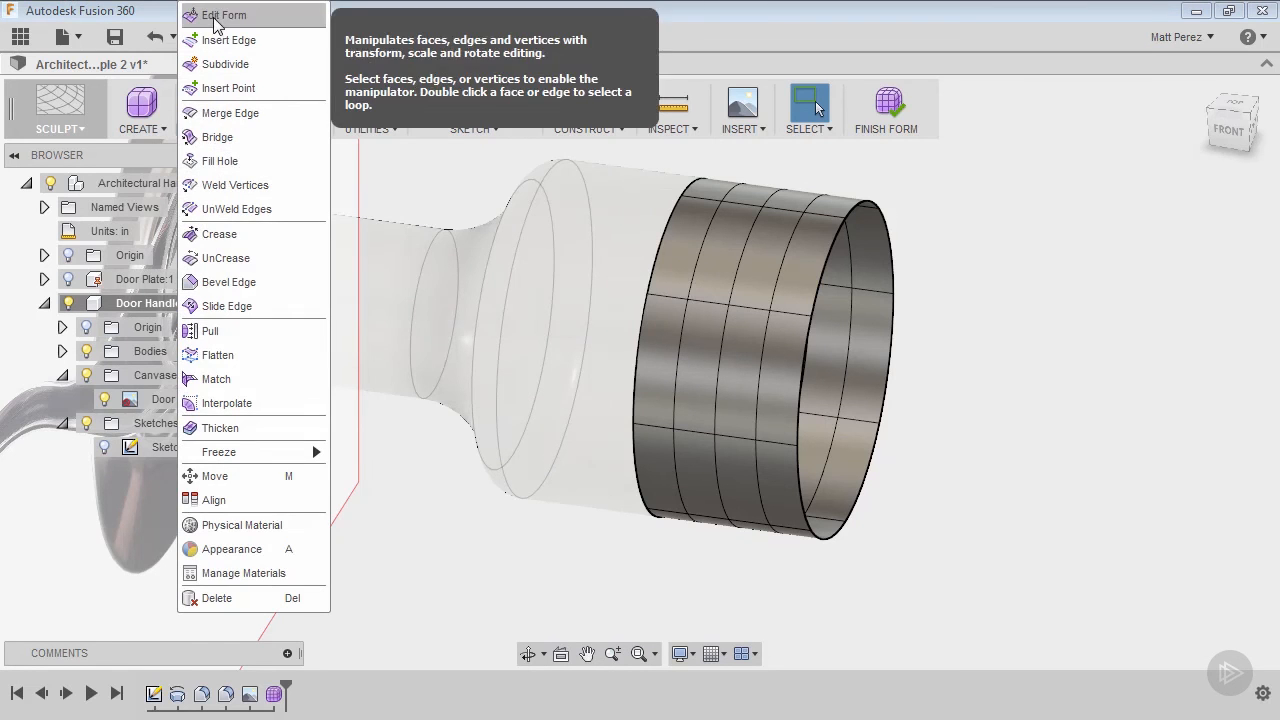
click(224, 15)
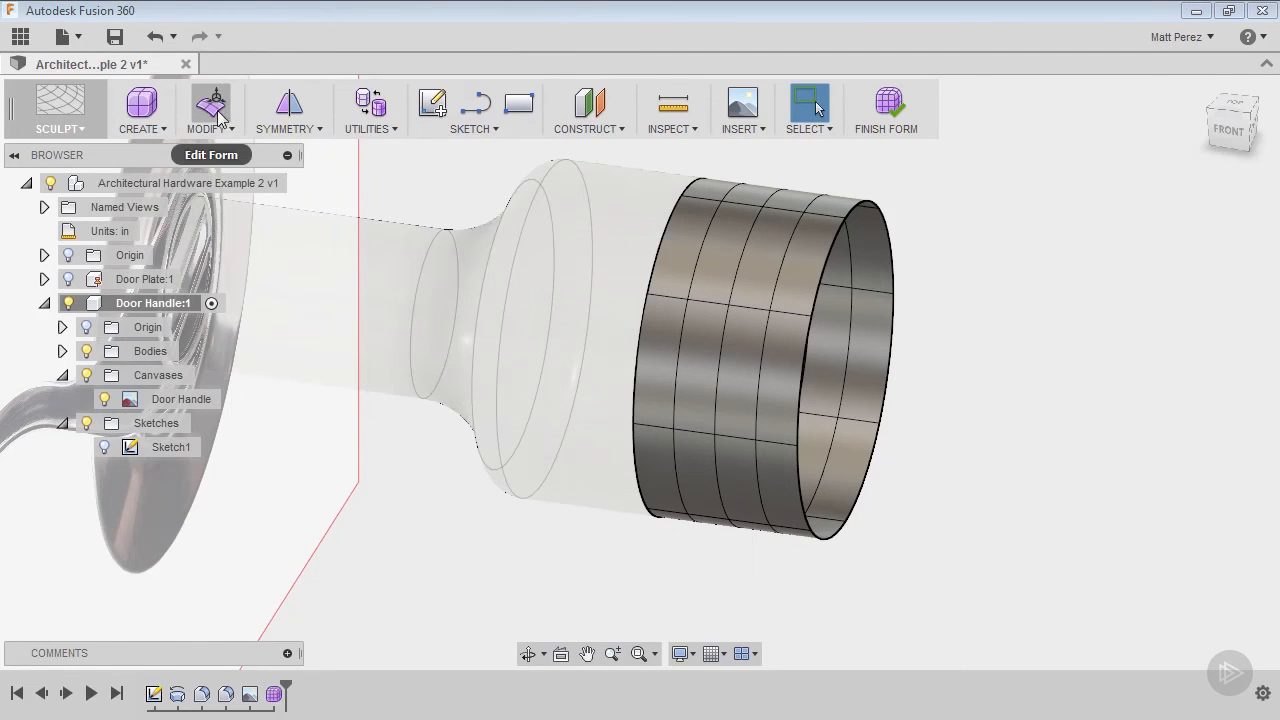
mouse_move(211, 108)
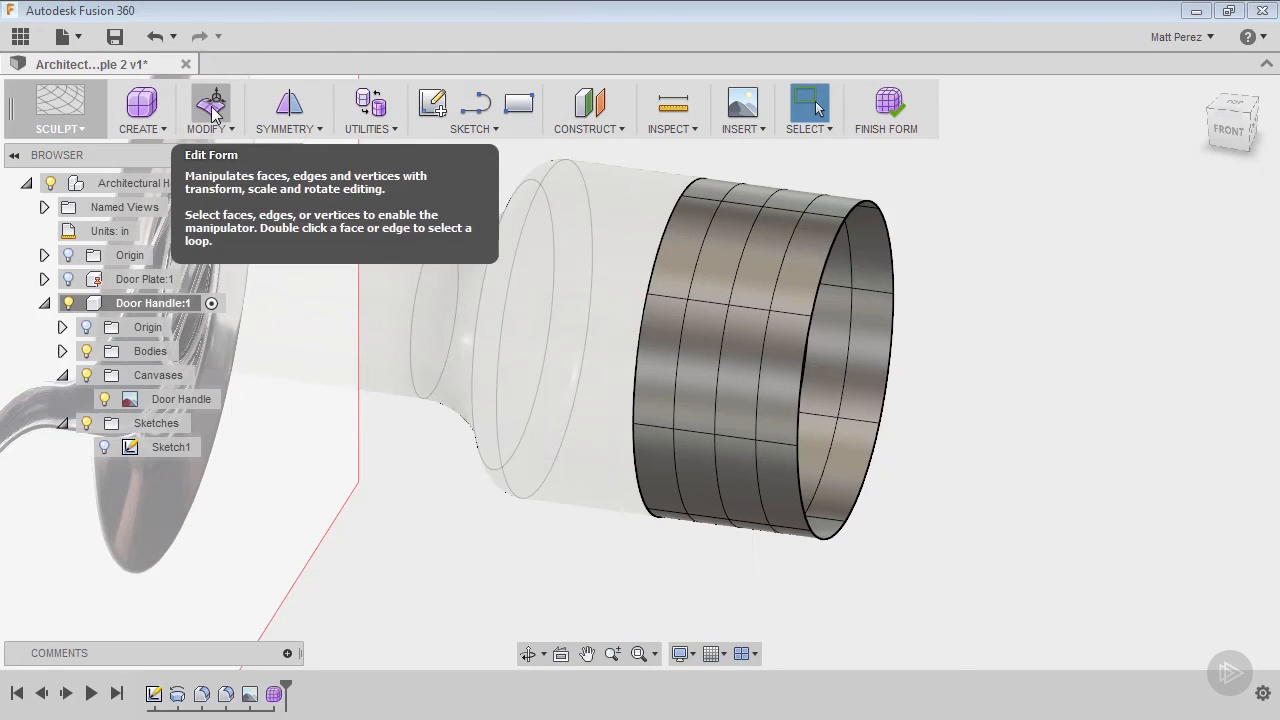
click(211, 103)
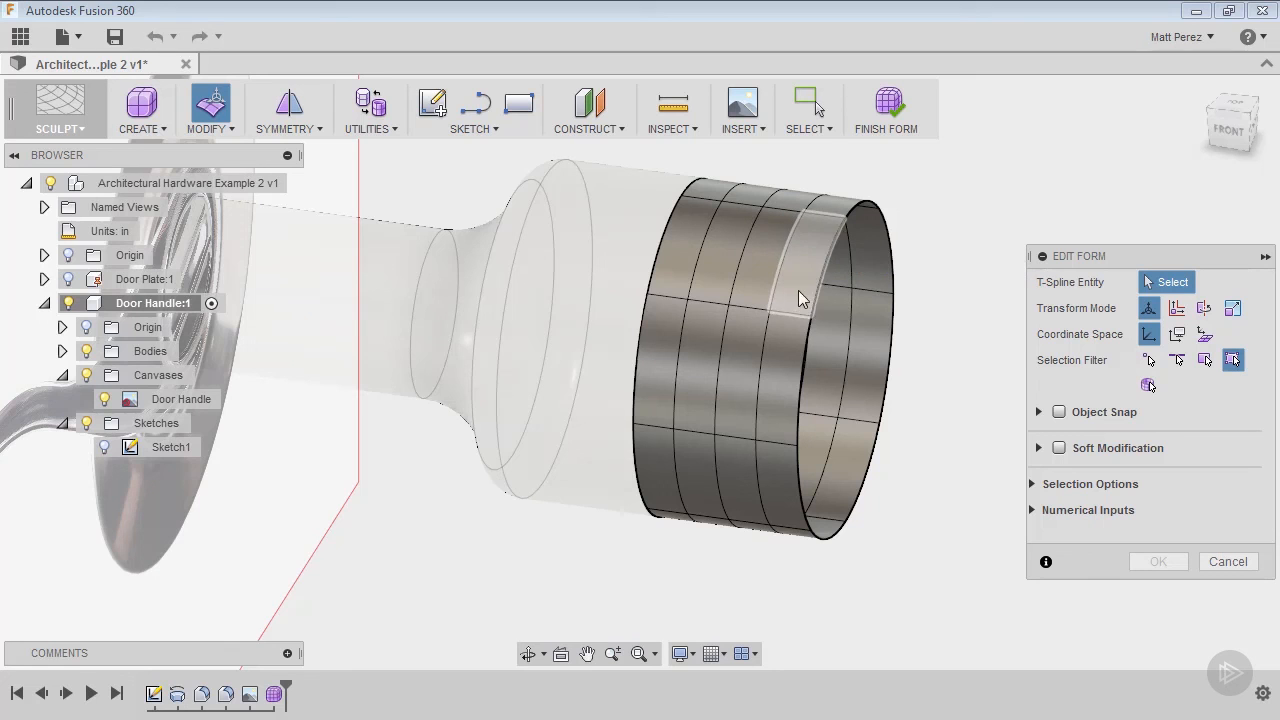
click(795, 293)
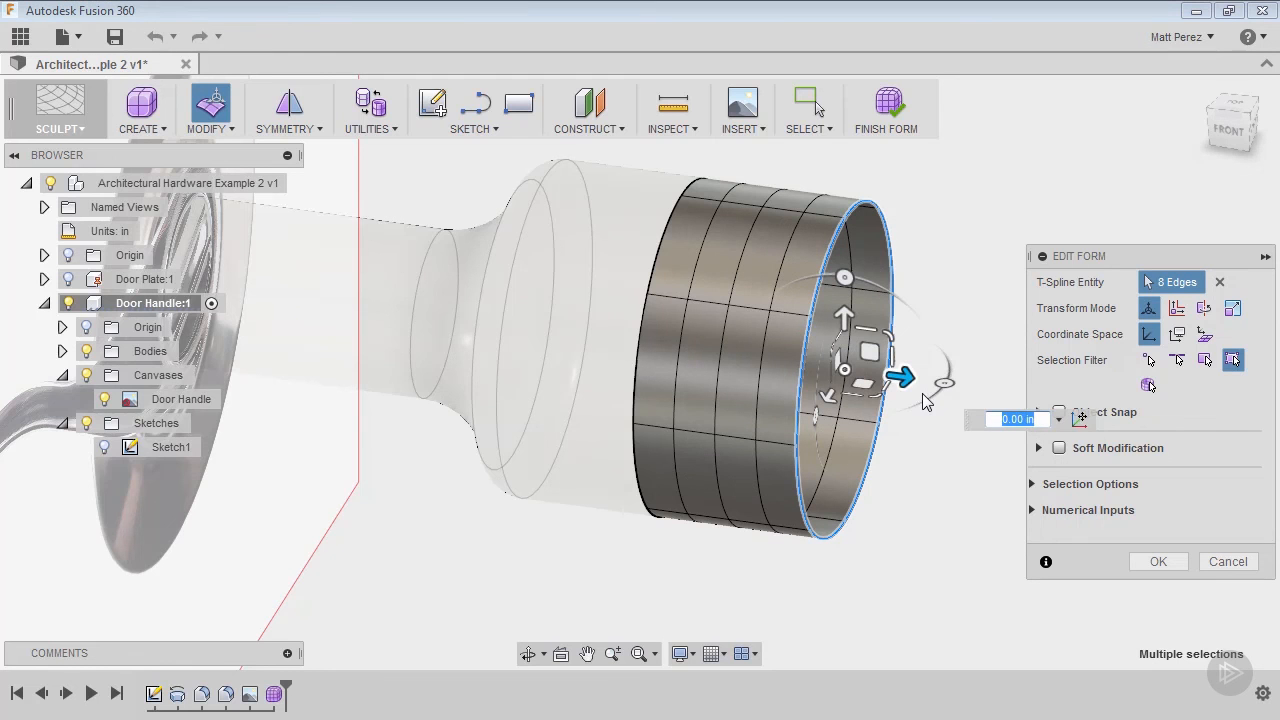
Scale the cylinder's open end edge loop outward into a bell-shaped flare.
drag(900, 378, 953, 383)
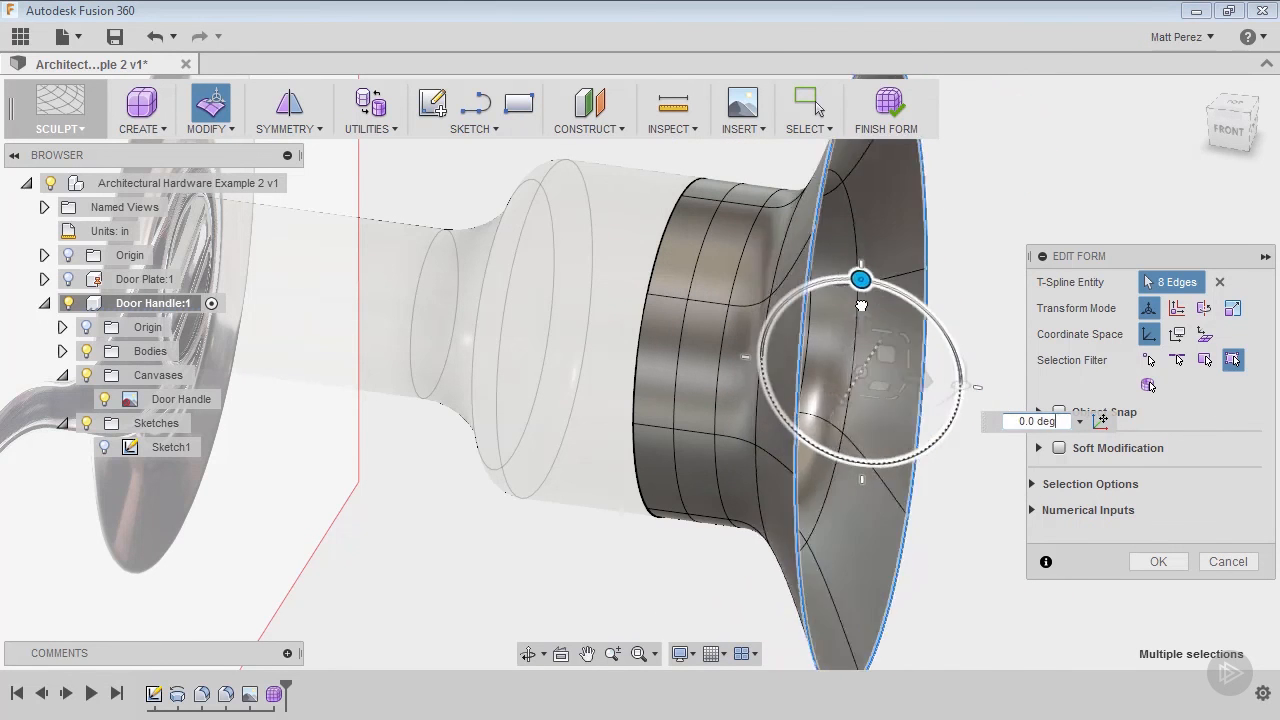
drag(860, 279, 878, 285)
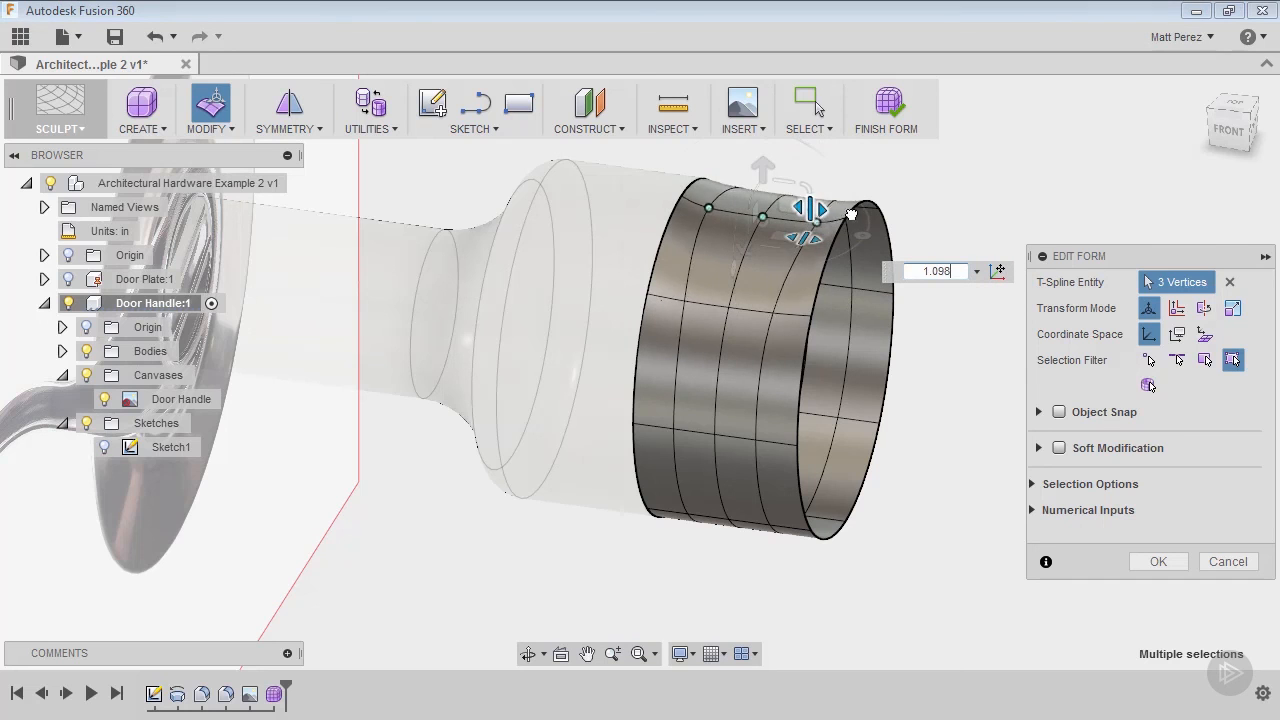
Drag the three top rim vertices about 1.1 along the Edit Form move arrow.
drag(815, 210, 805, 190)
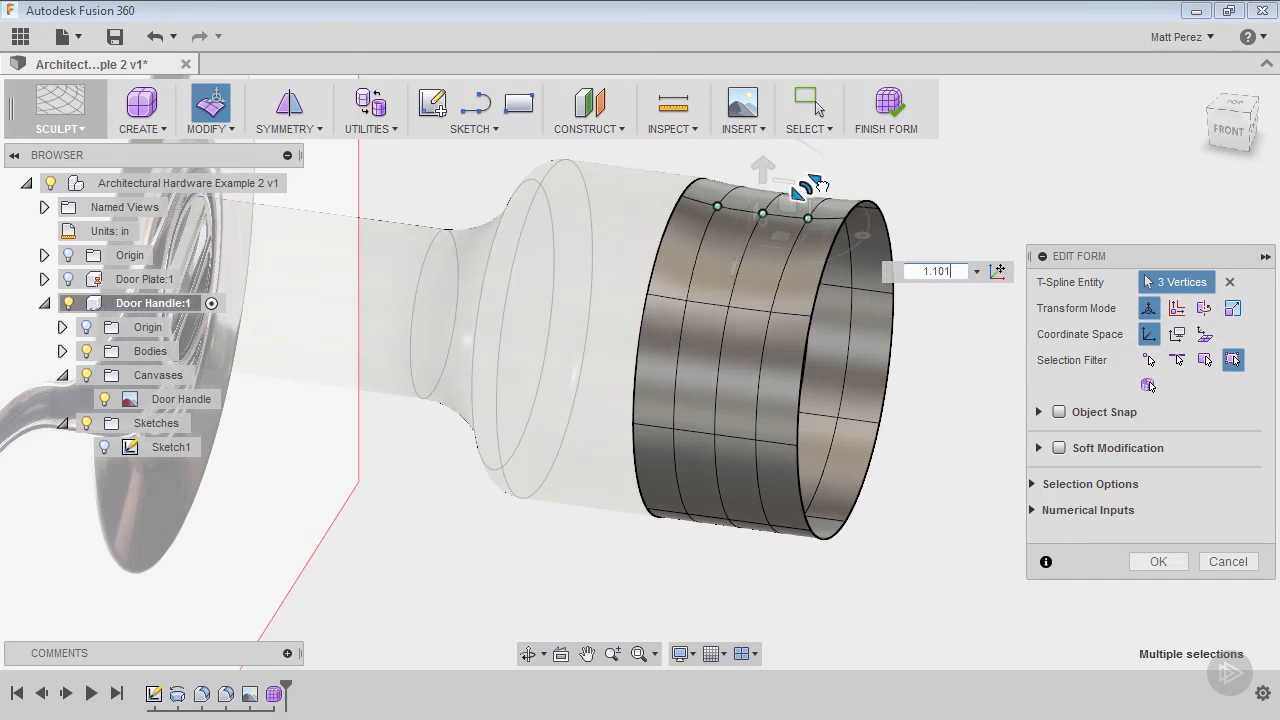